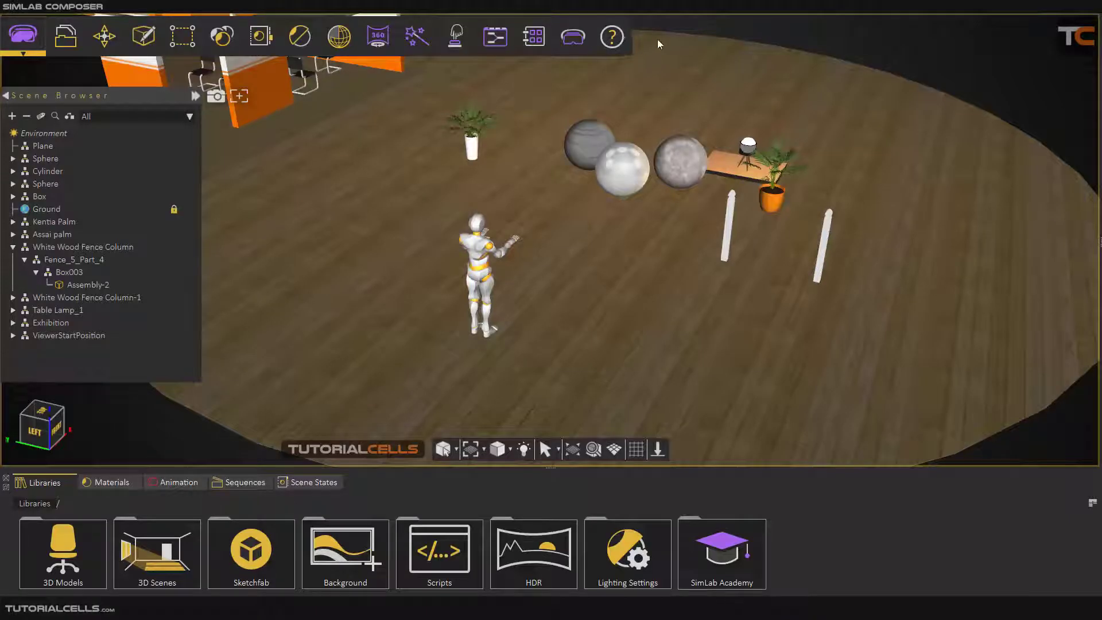
mouse_move(416, 36)
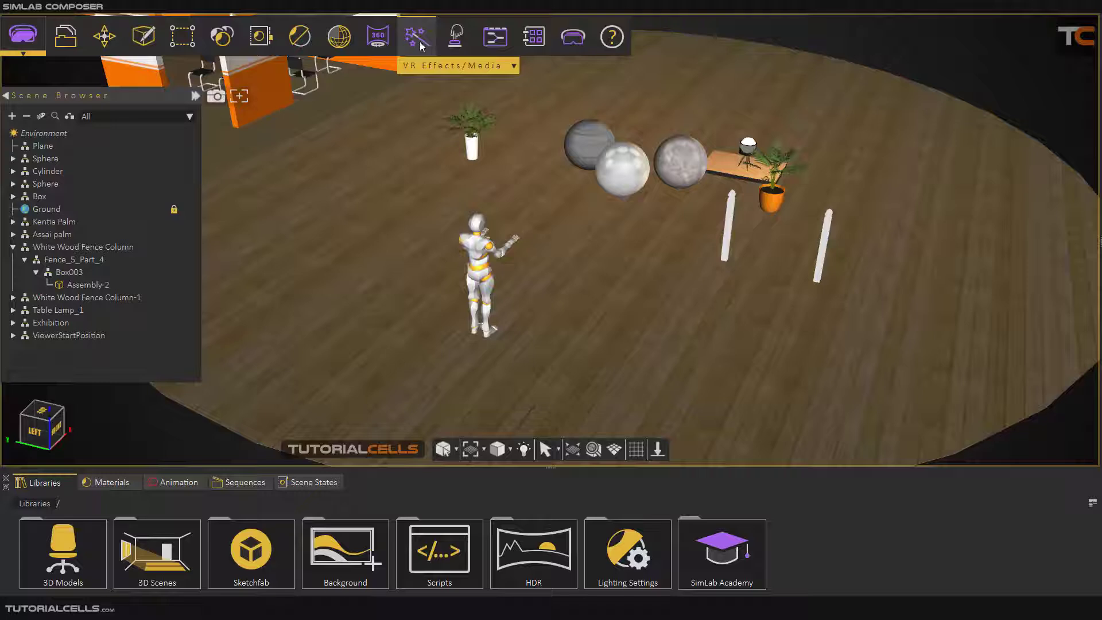
Open the VR Effects/Media dropdown listing particle, landscape and media effects.
left_click(417, 36)
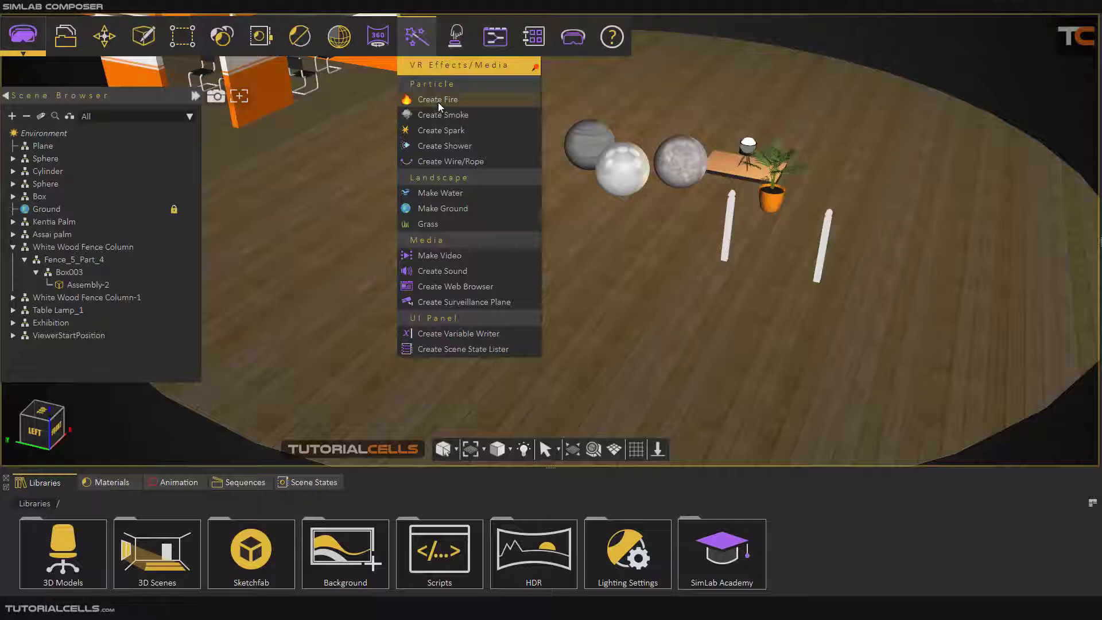
Add a Fire effect and set its smoke colour to black in VR Properties.
left_click(437, 99)
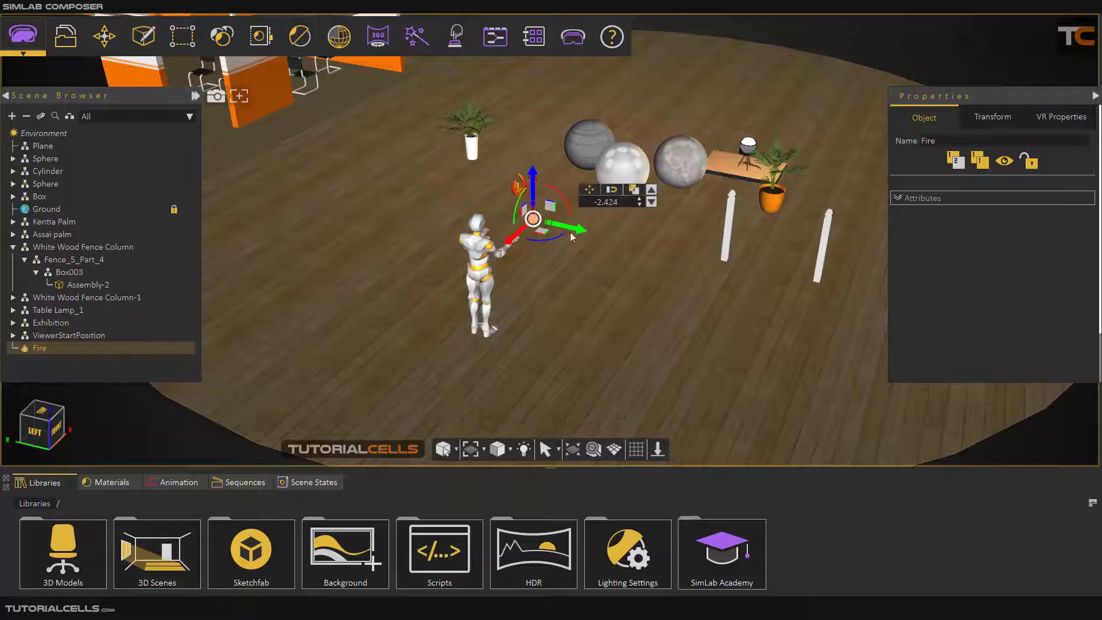
left_click(1062, 117)
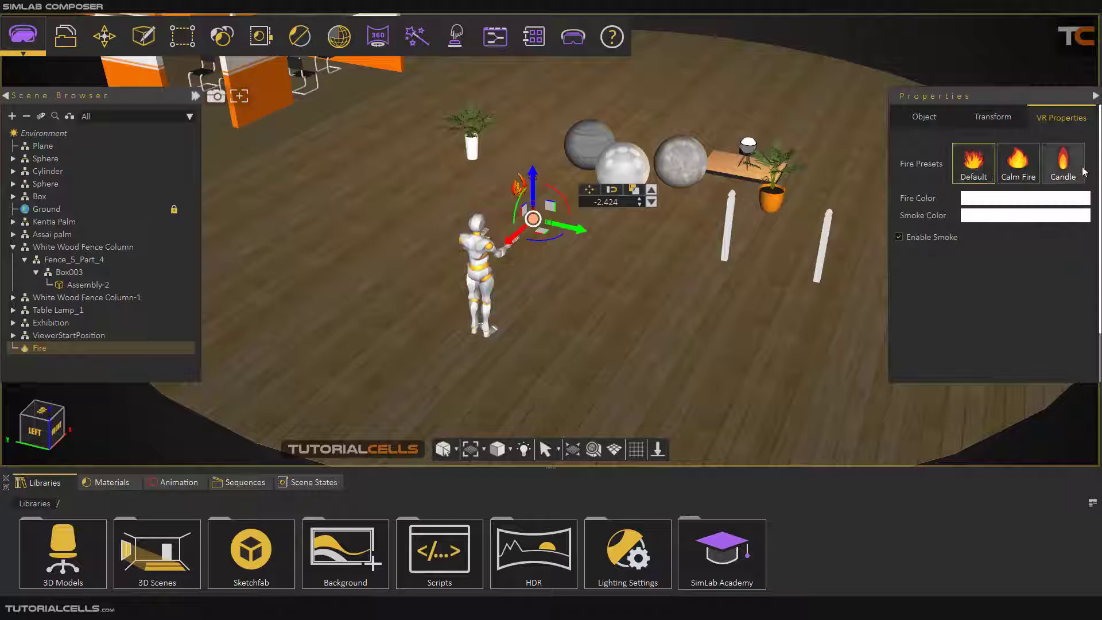
mouse_move(1046, 167)
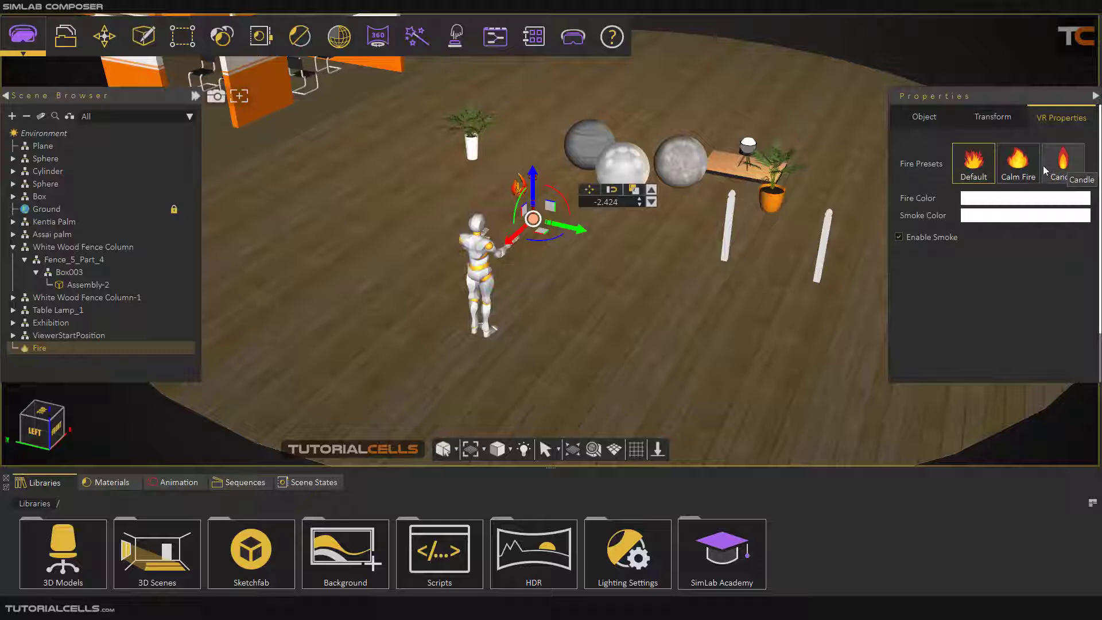
mouse_move(945, 204)
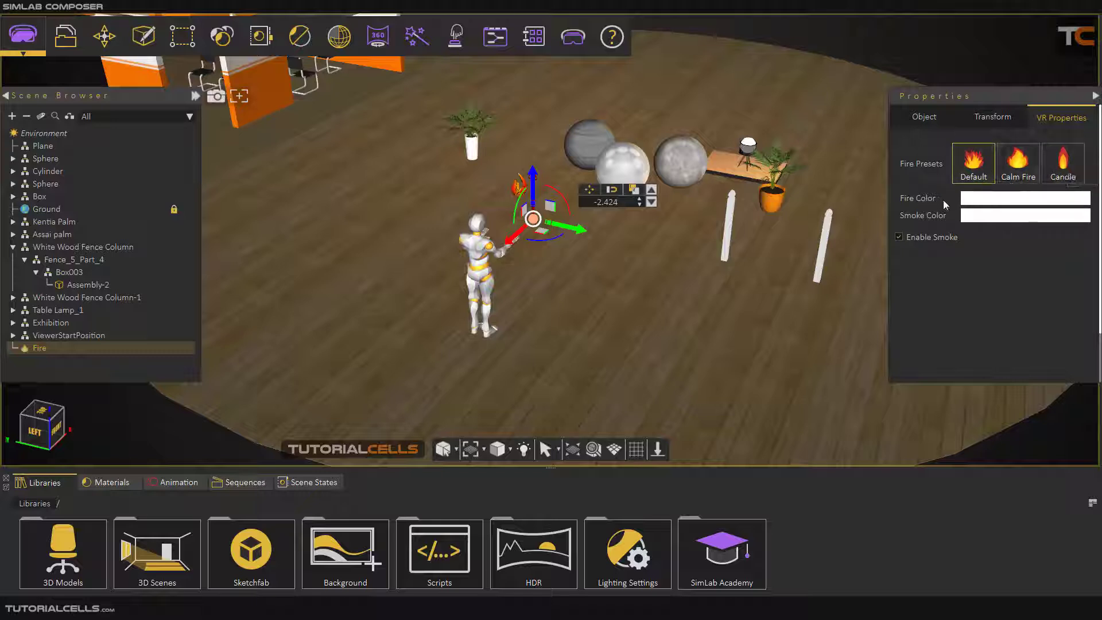
left_click(1026, 198)
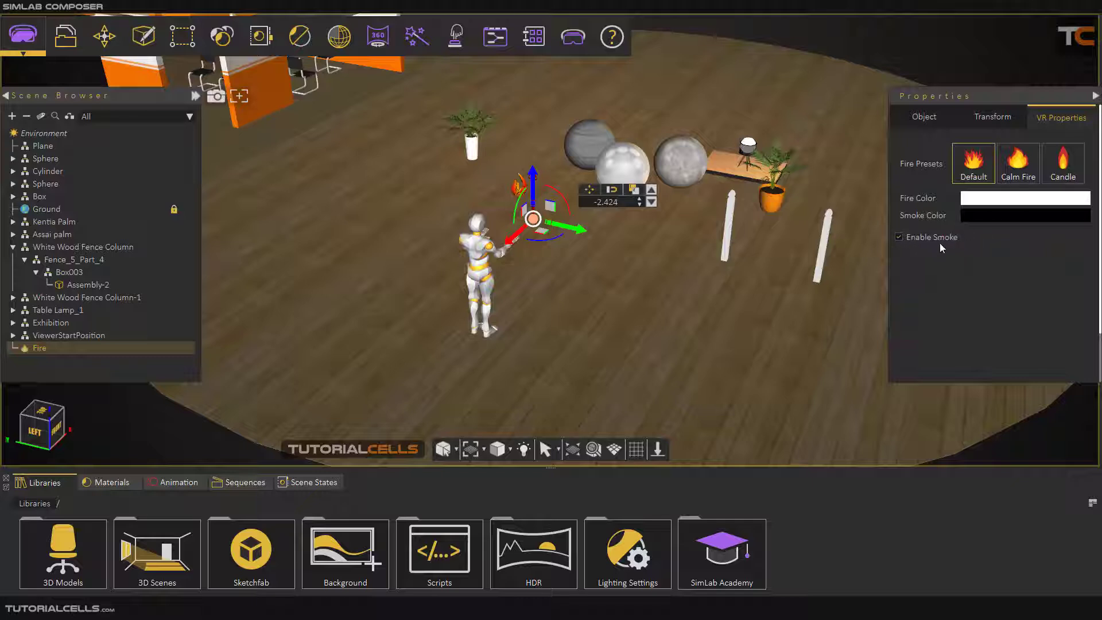
left_click(571, 36)
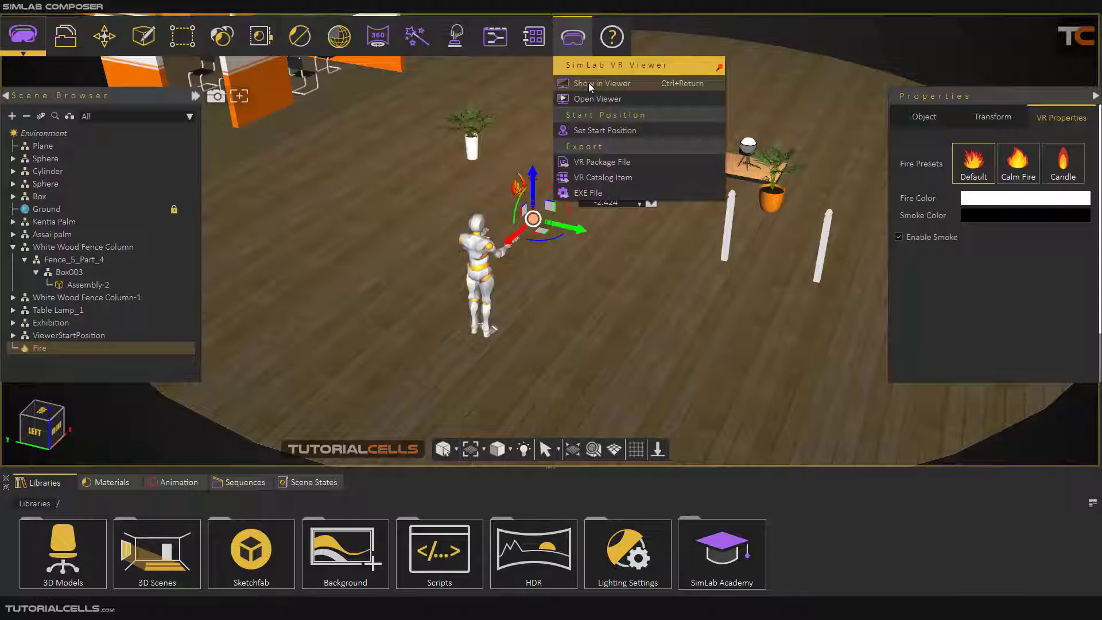
Preview the fire with black smoke in SimLab VR Viewer, then close without saving.
left_click(601, 83)
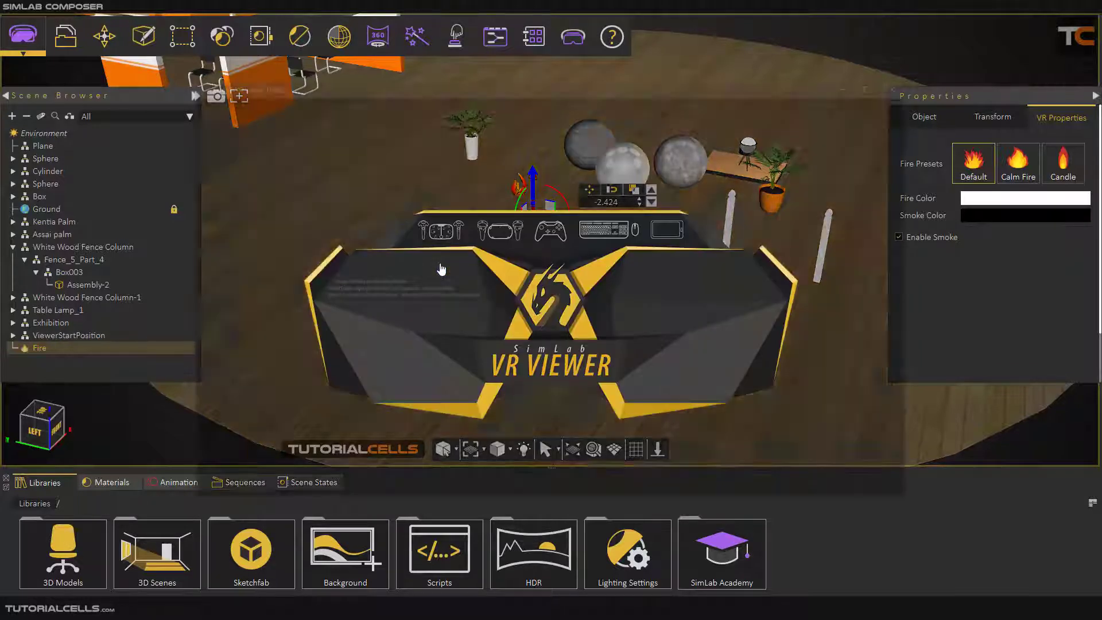
left_click(573, 36)
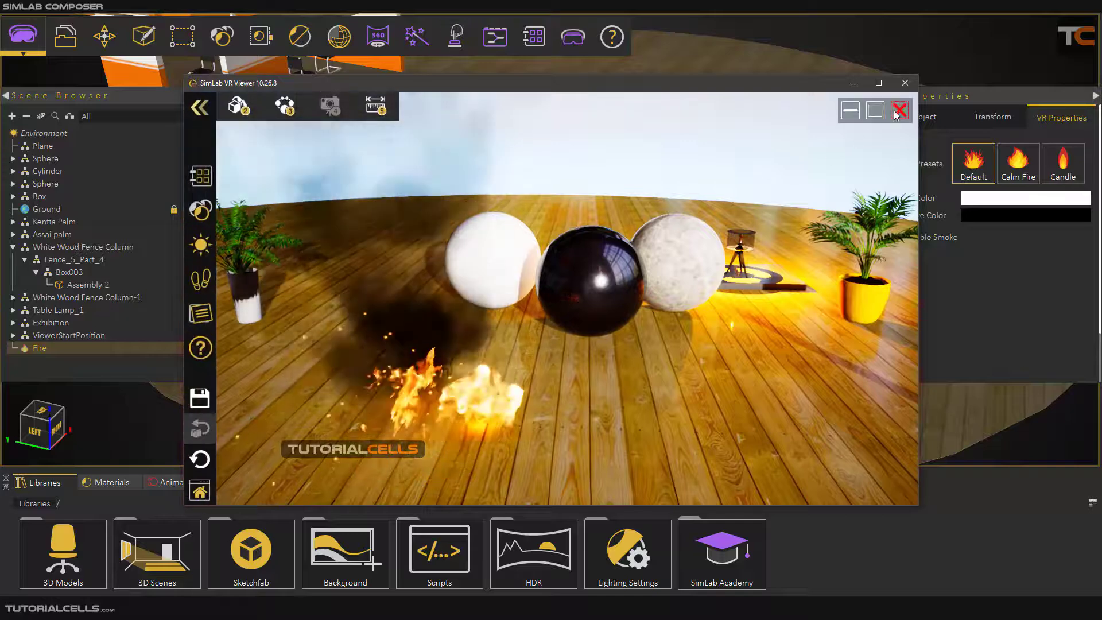
left_click(899, 110)
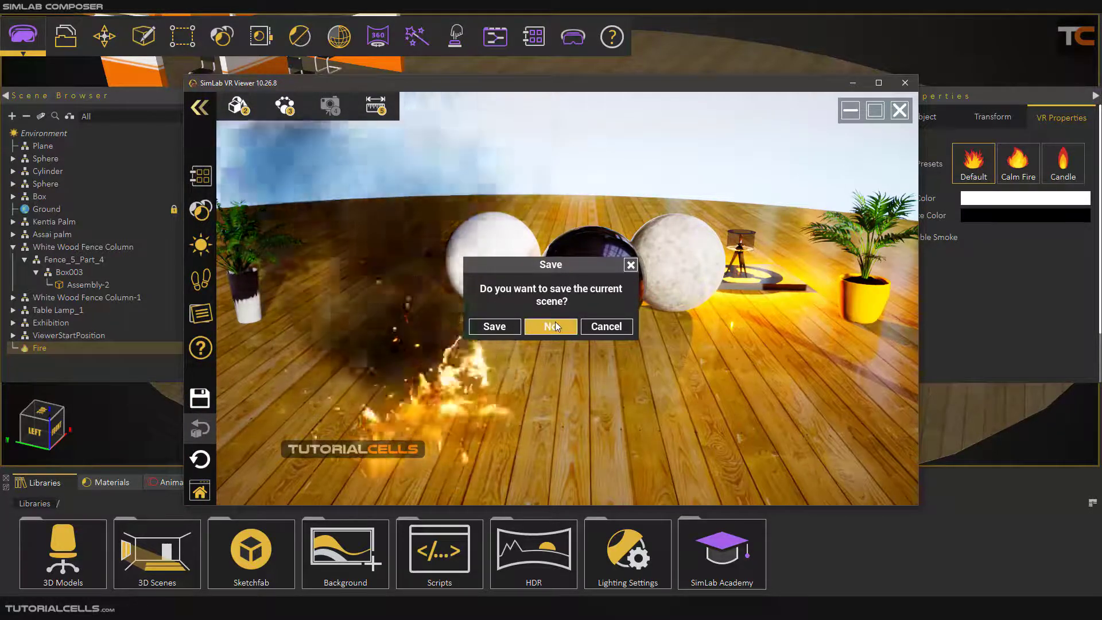
left_click(550, 327)
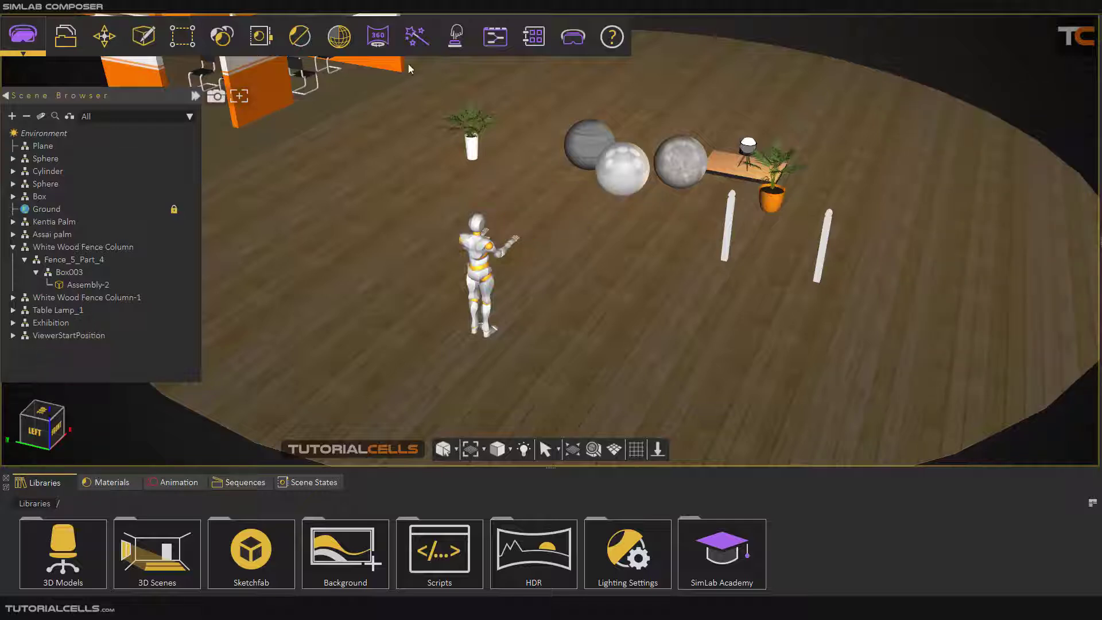
Add a Smoke effect and move it next to the figure's hand.
left_click(417, 36)
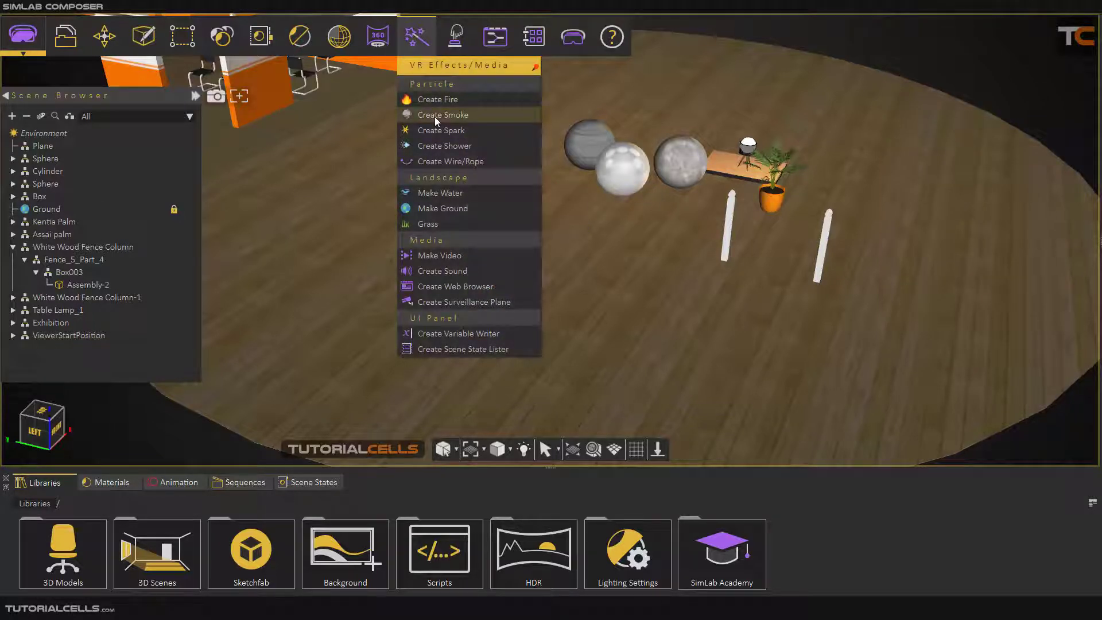
left_click(442, 115)
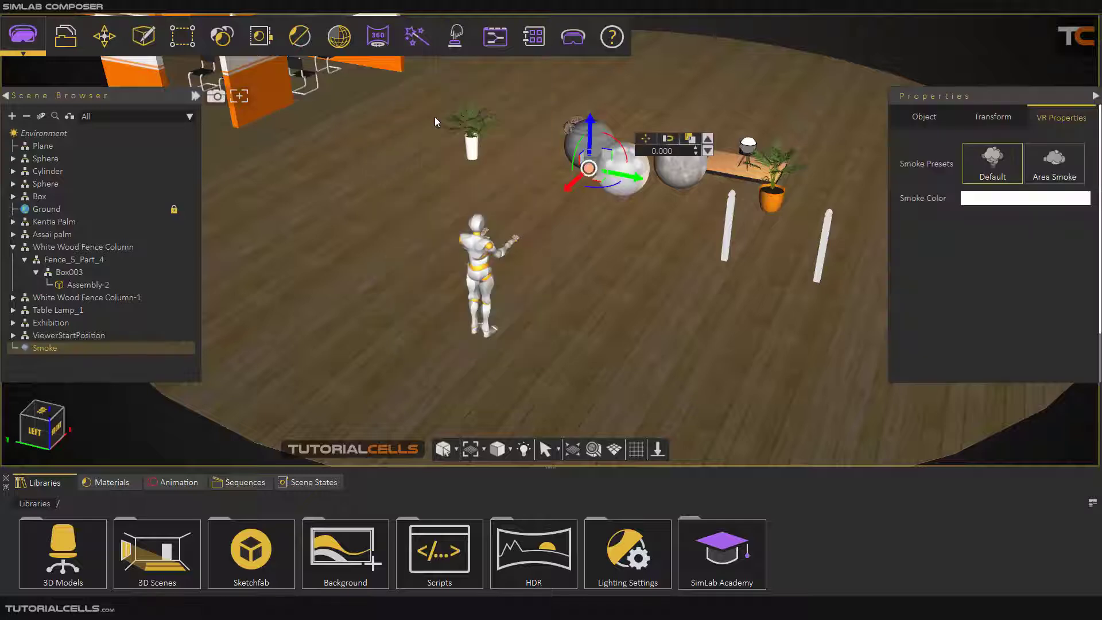
left_click_drag(589, 167, 527, 222)
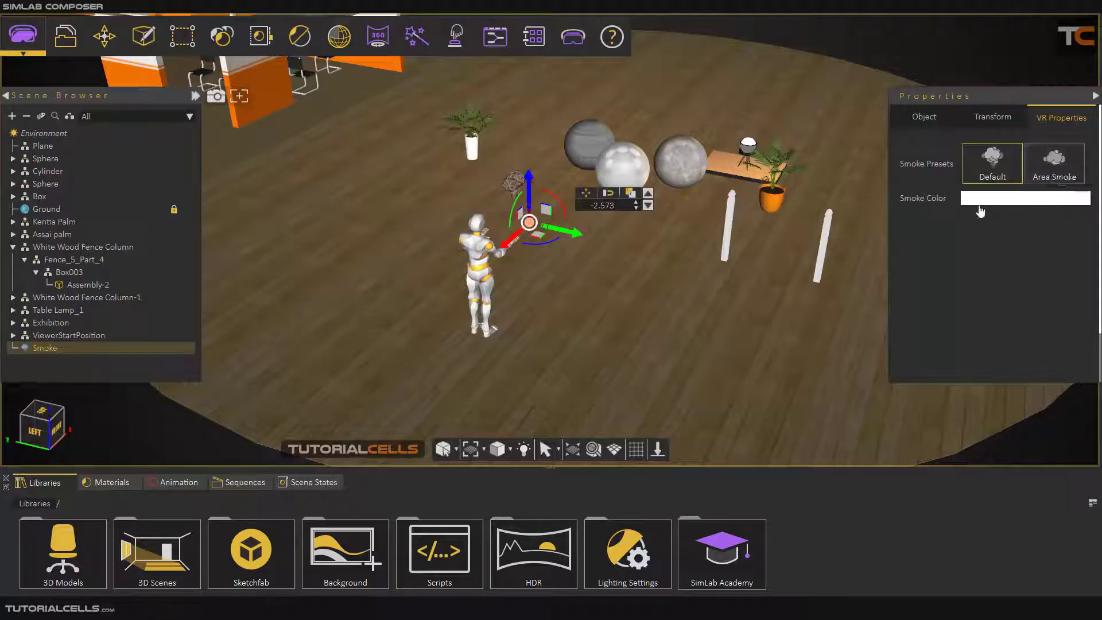
Set the smoke colour to green and raise the emitter slightly.
left_click(1026, 197)
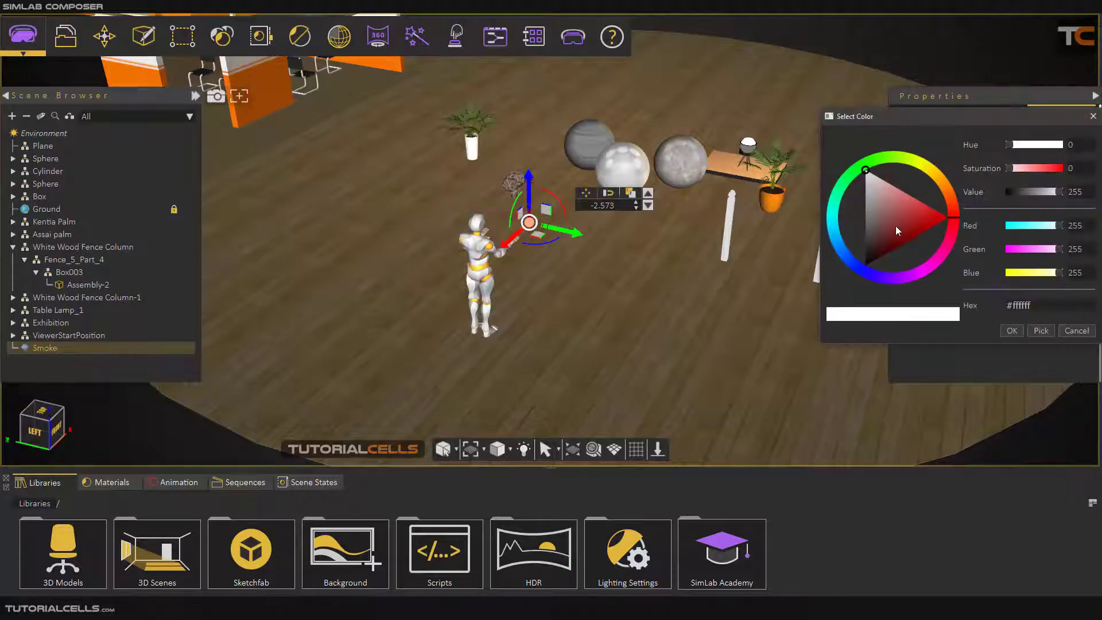
left_click(923, 202)
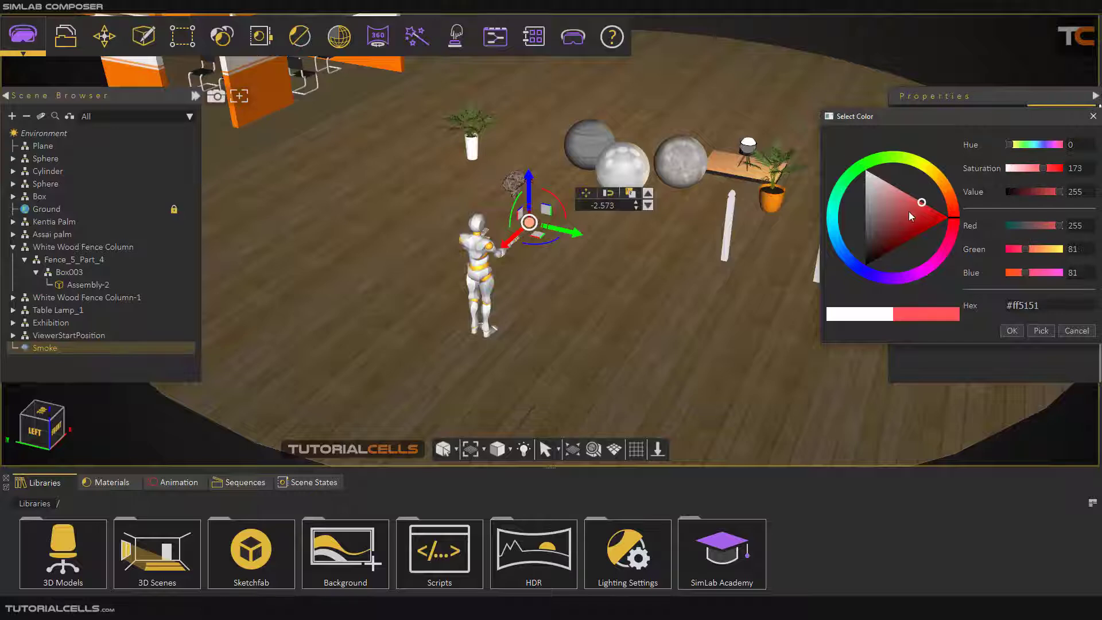
left_click(919, 181)
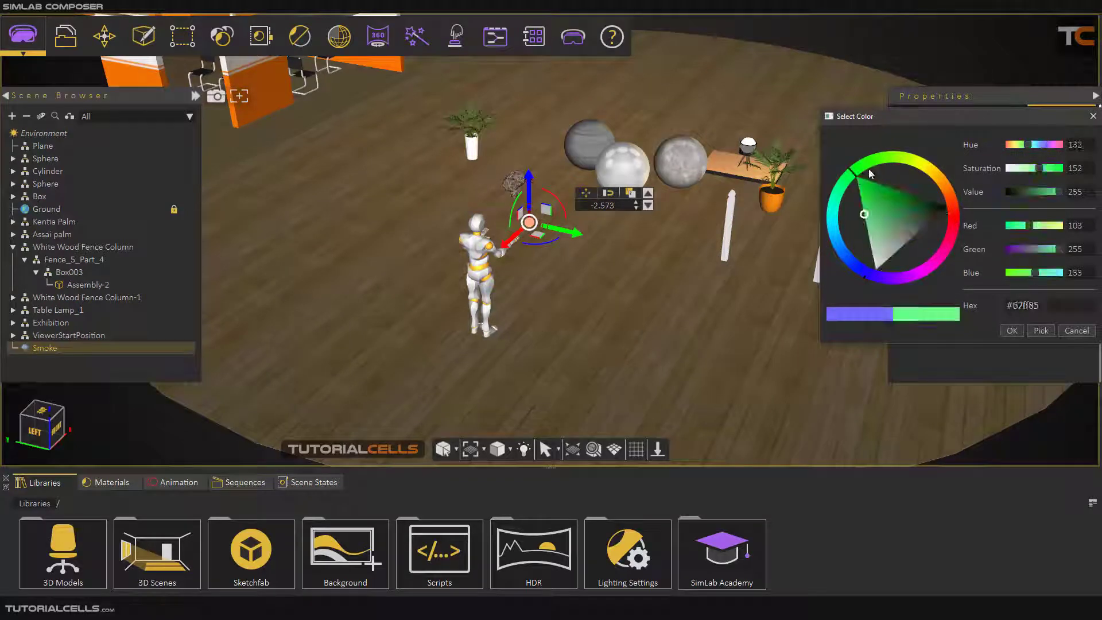
left_click(1011, 330)
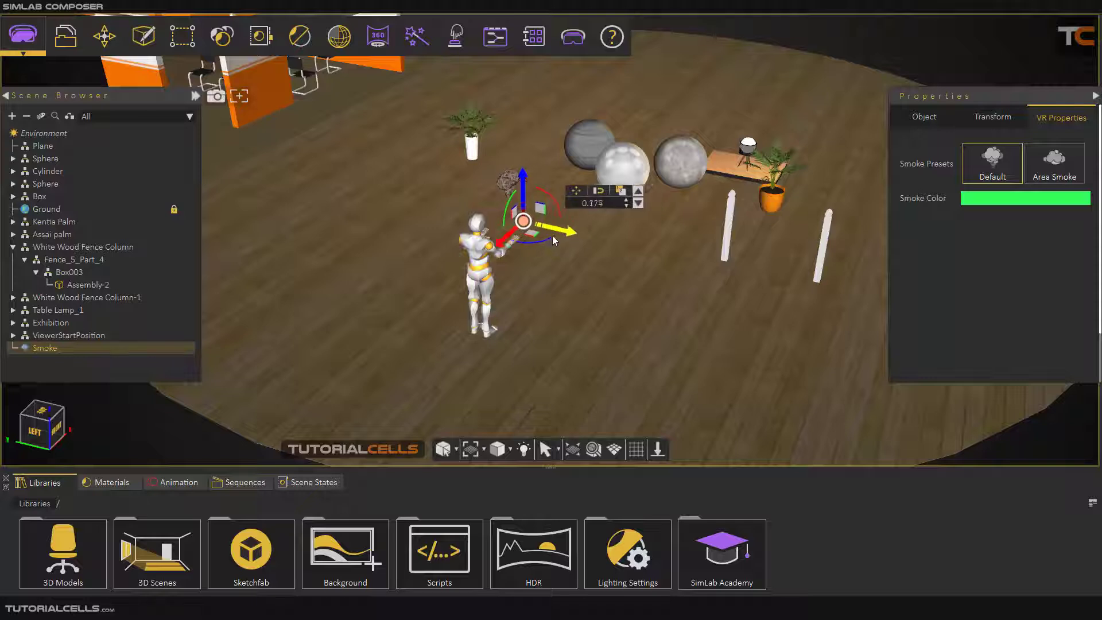
left_click_drag(524, 220, 492, 213)
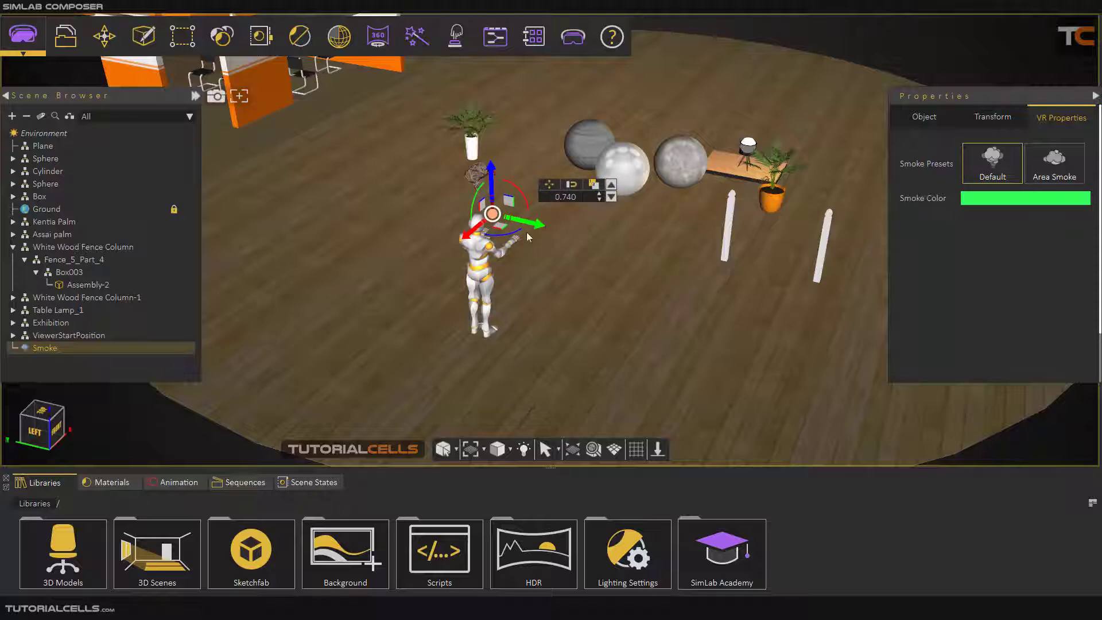
Preview the green smoke in the viewer and close it without saving.
left_click(572, 36)
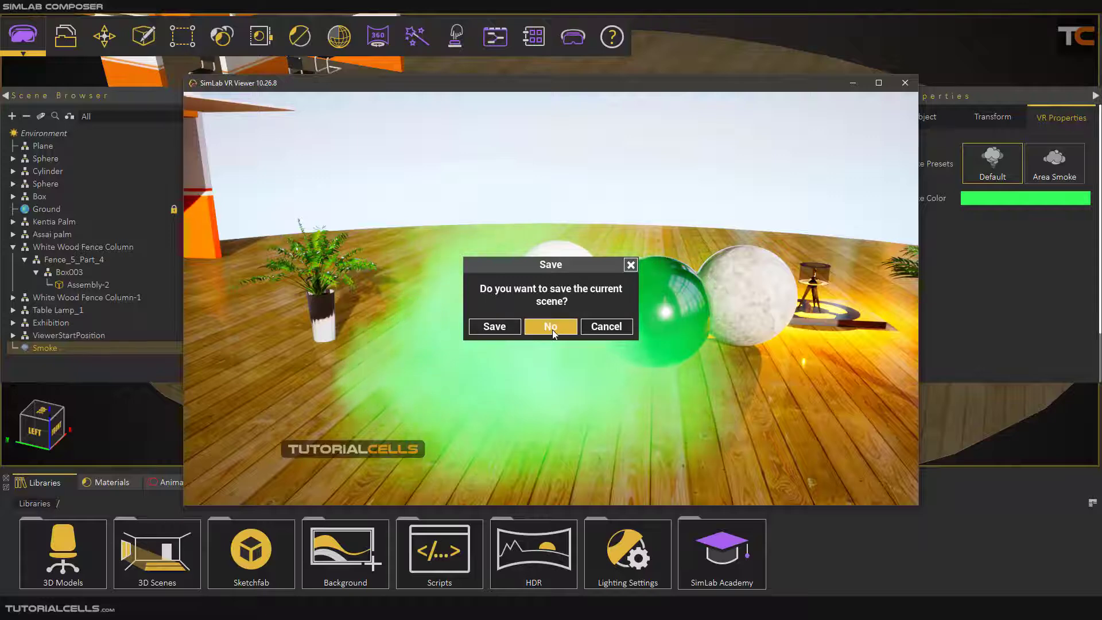
left_click(551, 326)
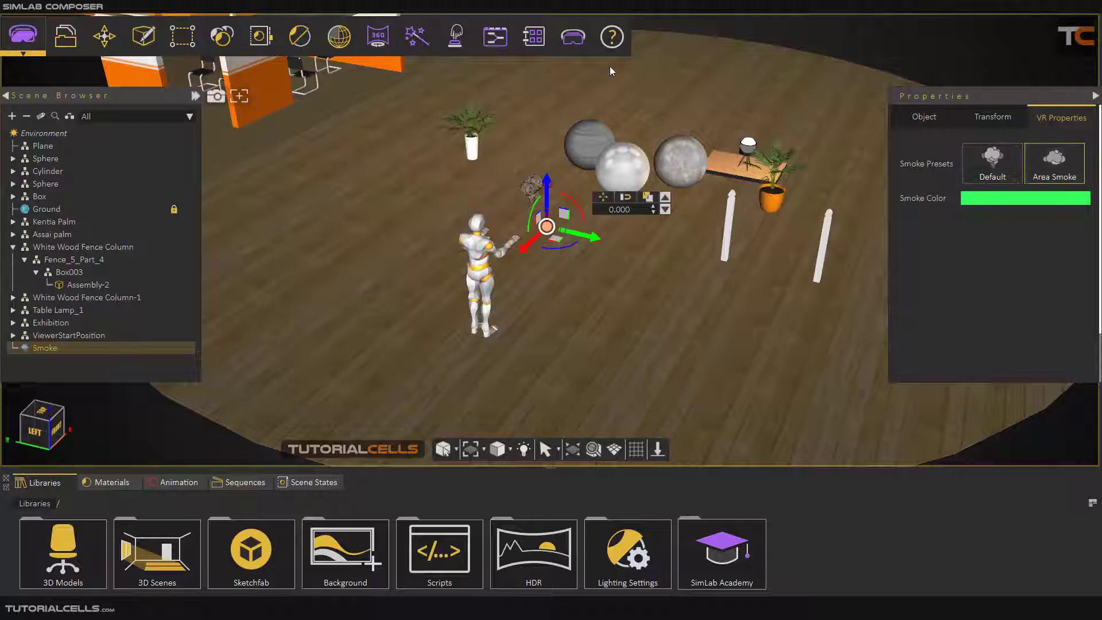
Preview the smoke with the Area Smoke preset and close without saving.
left_click(573, 37)
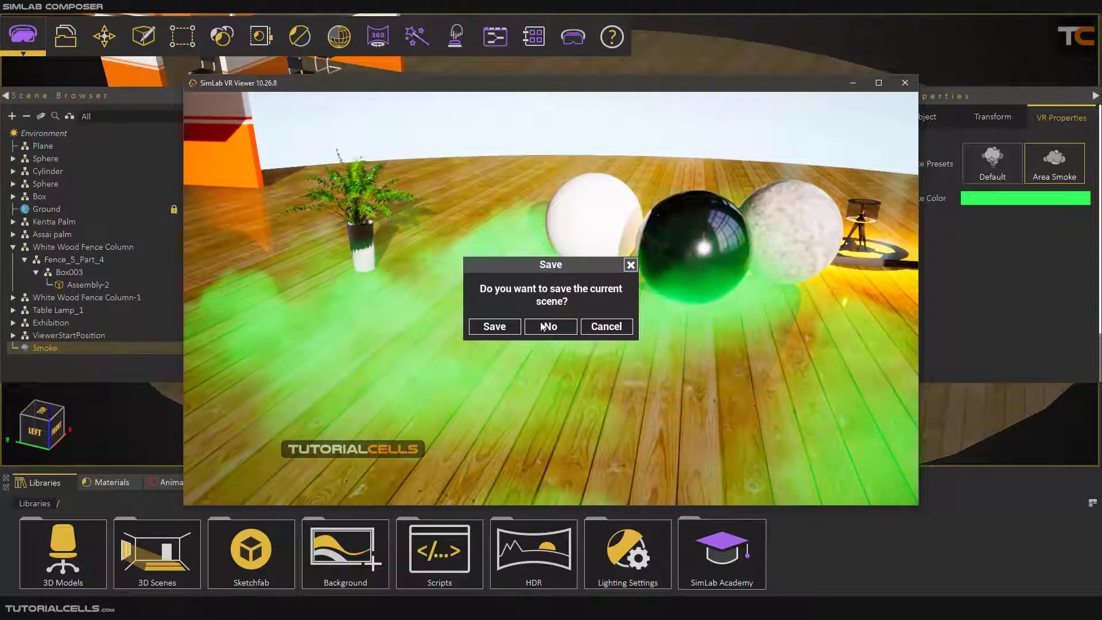
left_click(550, 327)
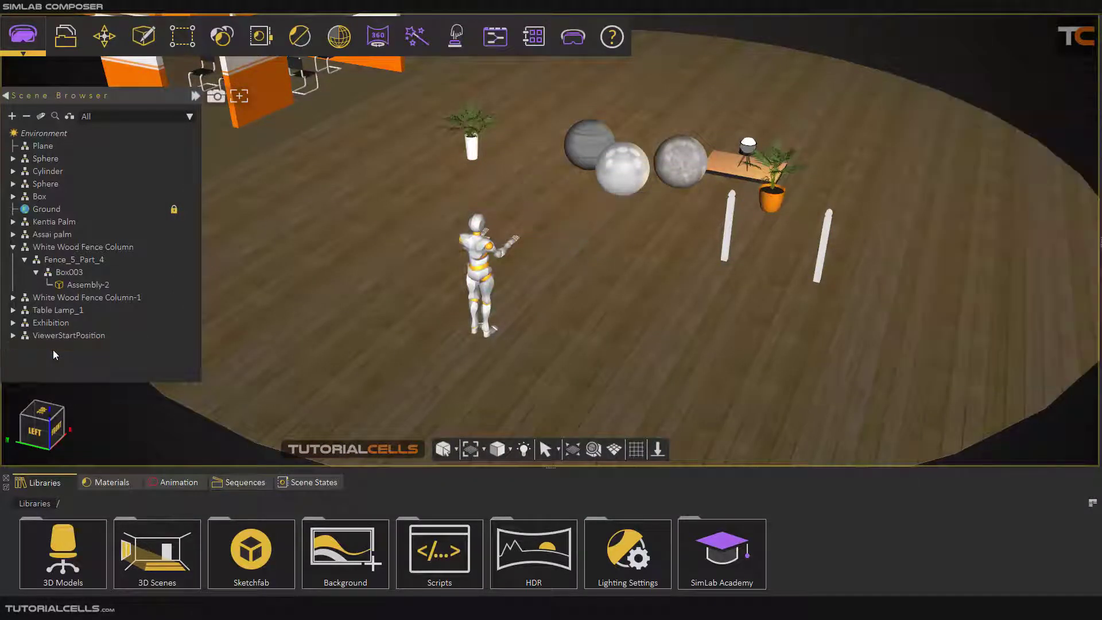
Add a Spark effect from the floating effects panel and raise density to 60.
left_click(455, 36)
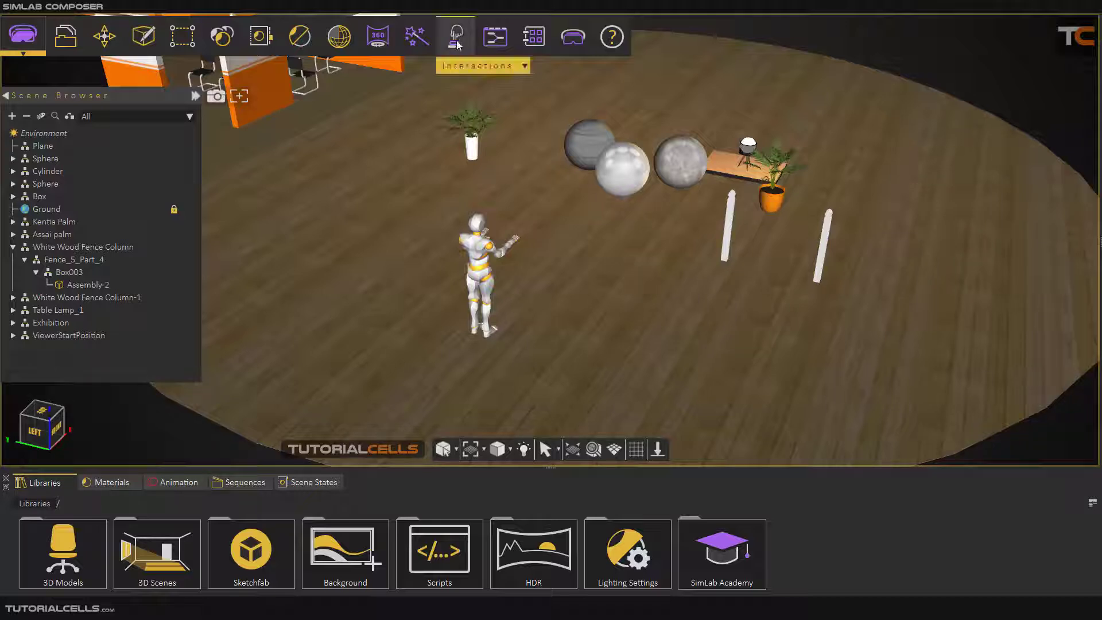
left_click(415, 36)
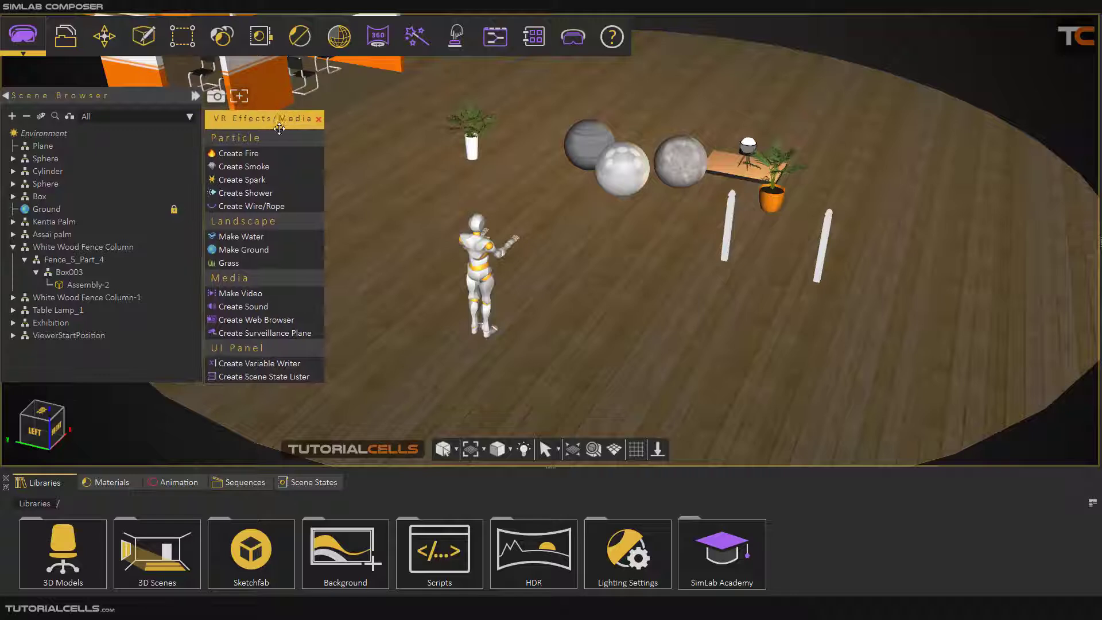
mouse_move(270, 183)
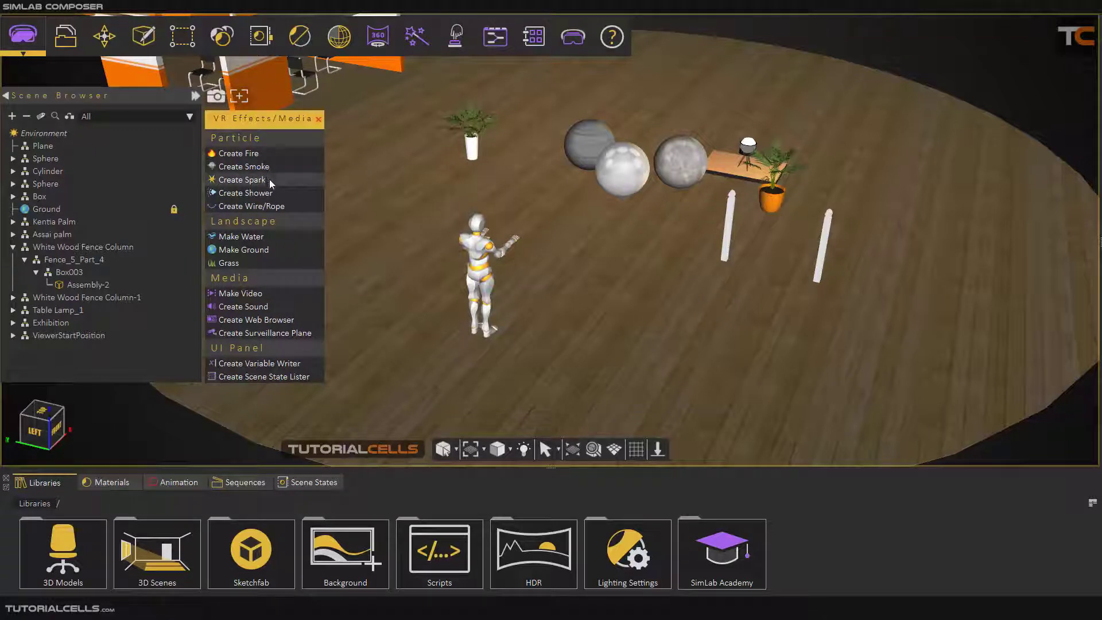
left_click(241, 180)
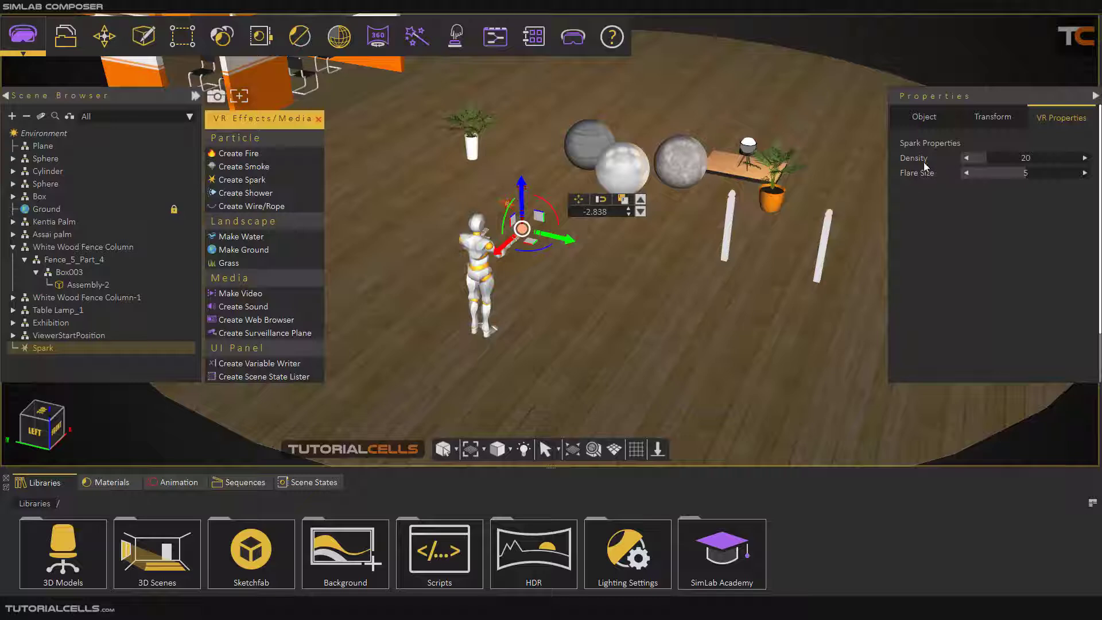
left_click_drag(995, 157, 1019, 157)
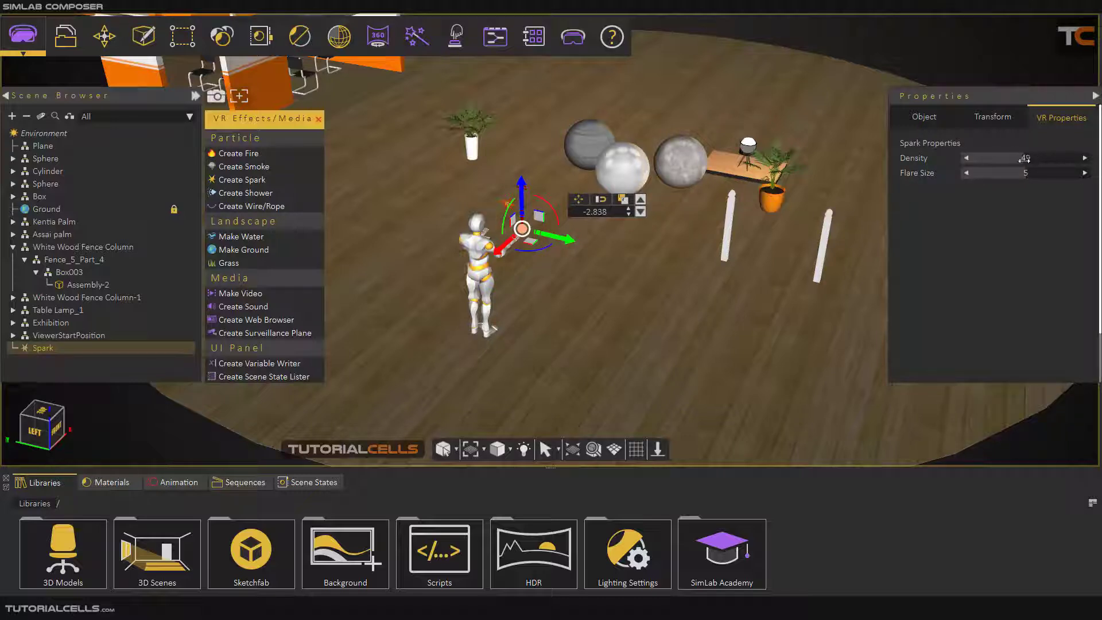
left_click_drag(1019, 157, 1047, 157)
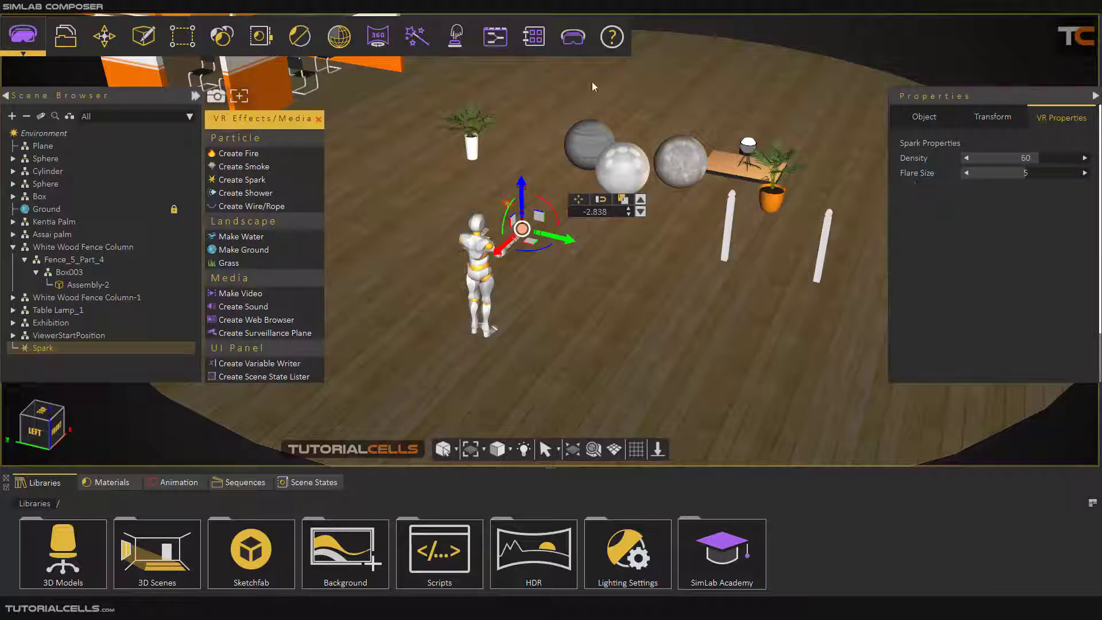
Preview the sparks on the desktop VR viewer, then close without saving.
left_click(25, 33)
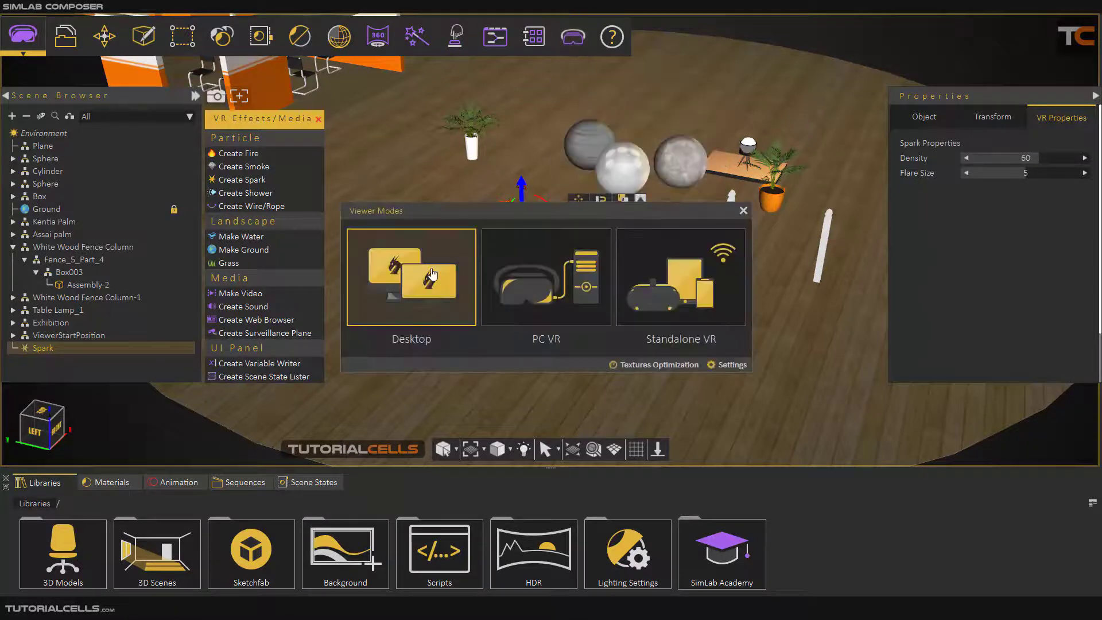
left_click(427, 278)
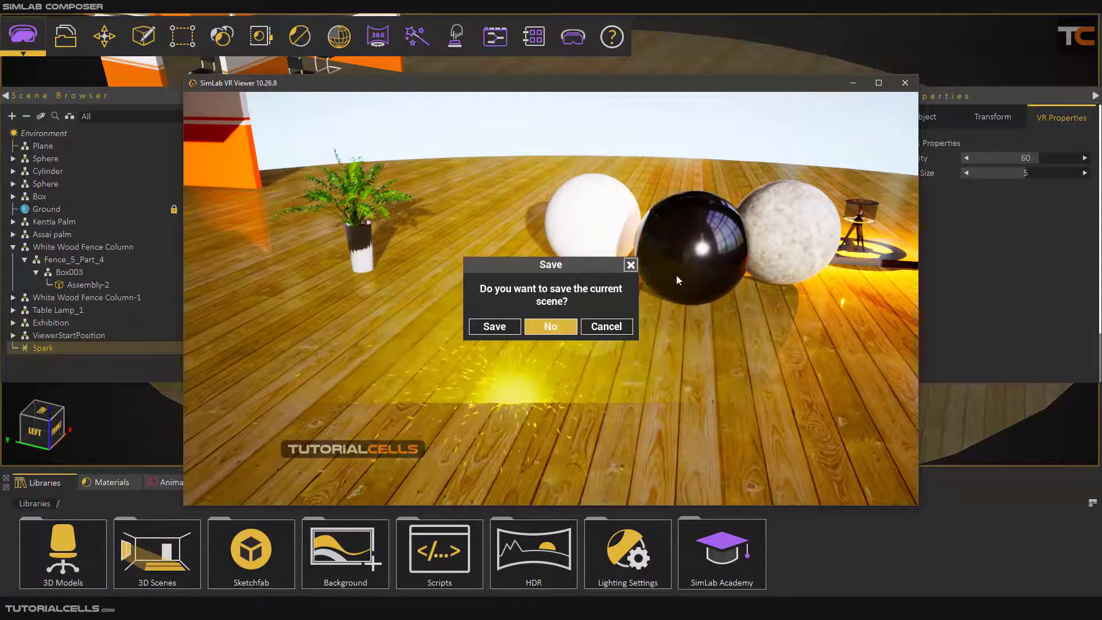
left_click(550, 327)
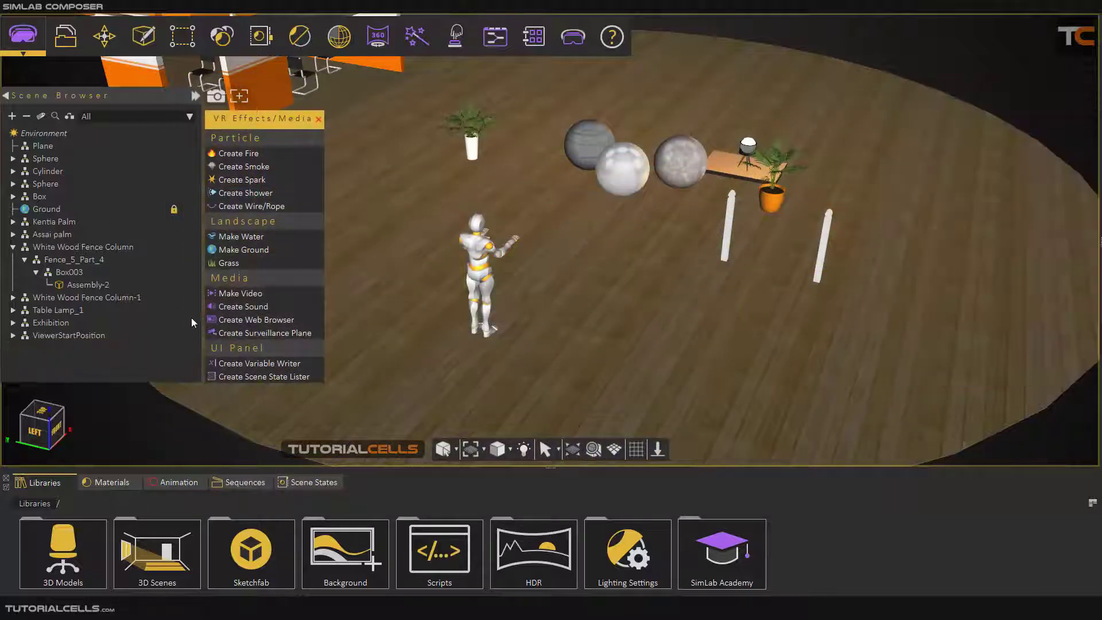
mouse_move(259, 210)
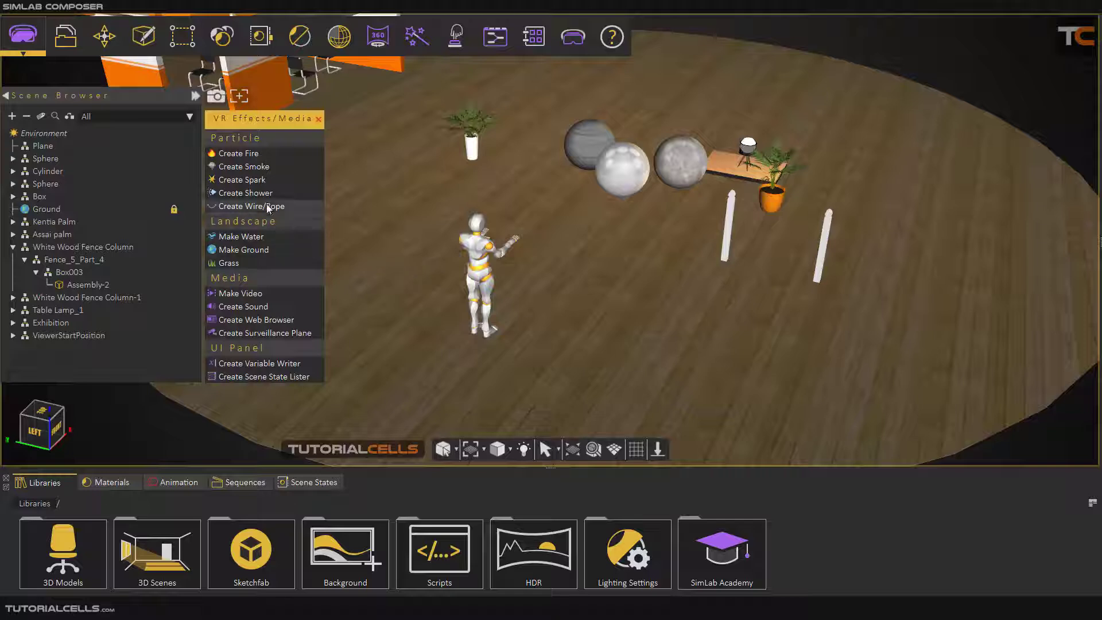
Add a water Shower effect from the VR Effects/Media panel.
left_click(245, 193)
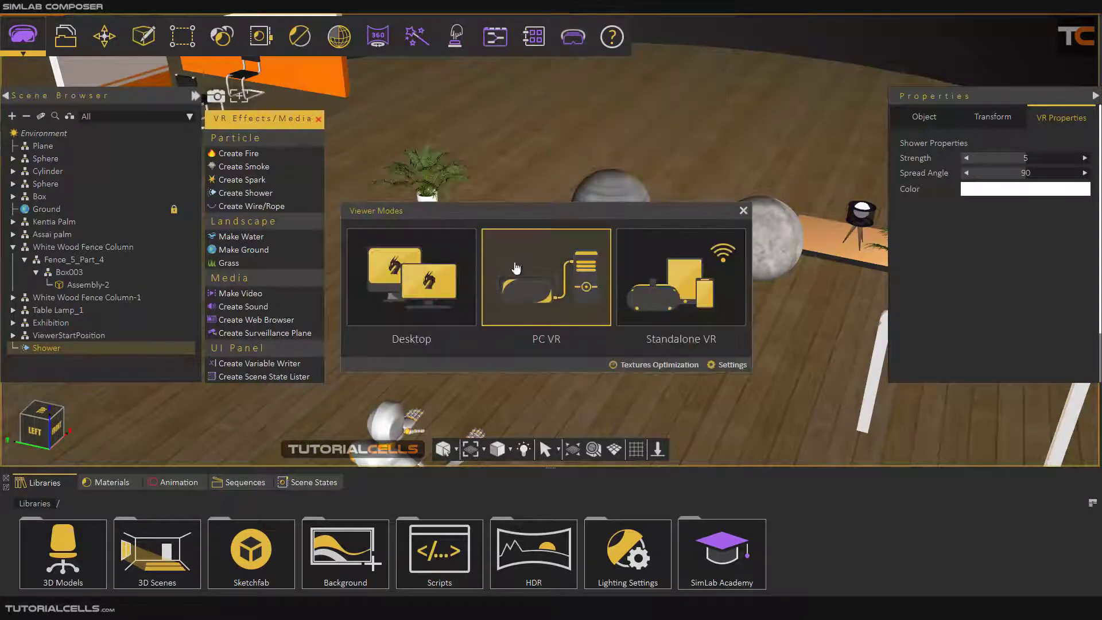
Preview the water shower in PC VR mode and close without saving.
left_click(546, 278)
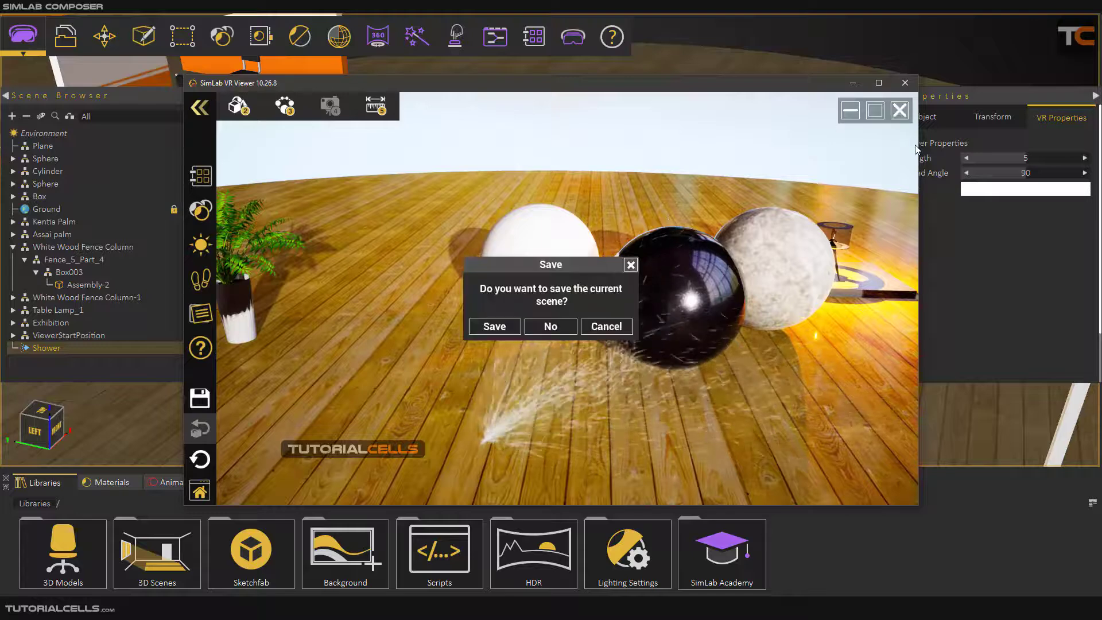
left_click(550, 327)
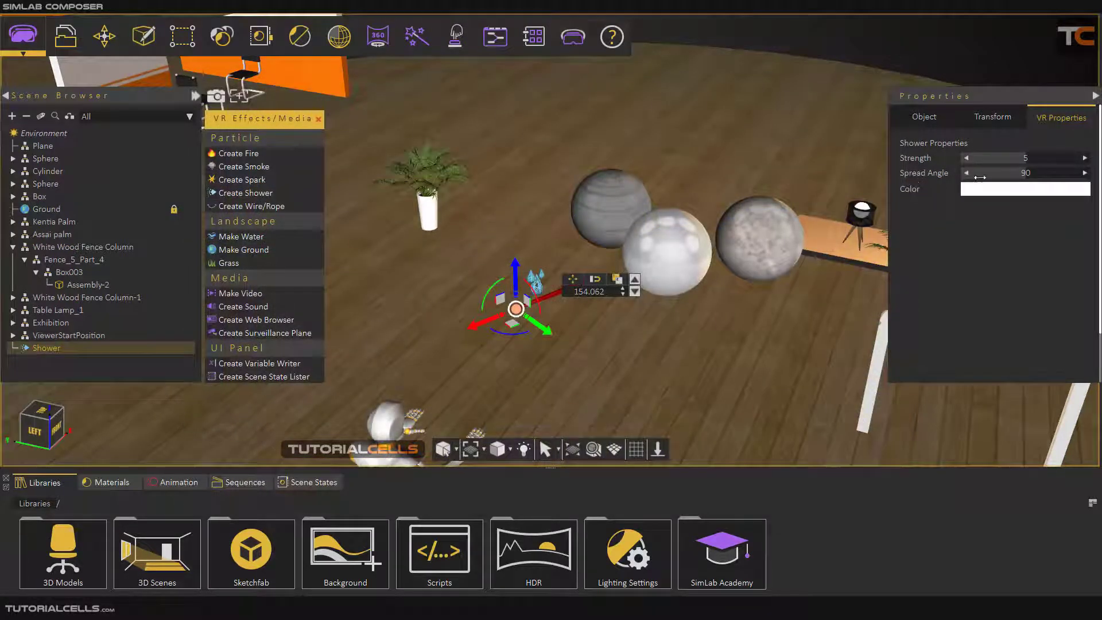
mouse_move(630, 403)
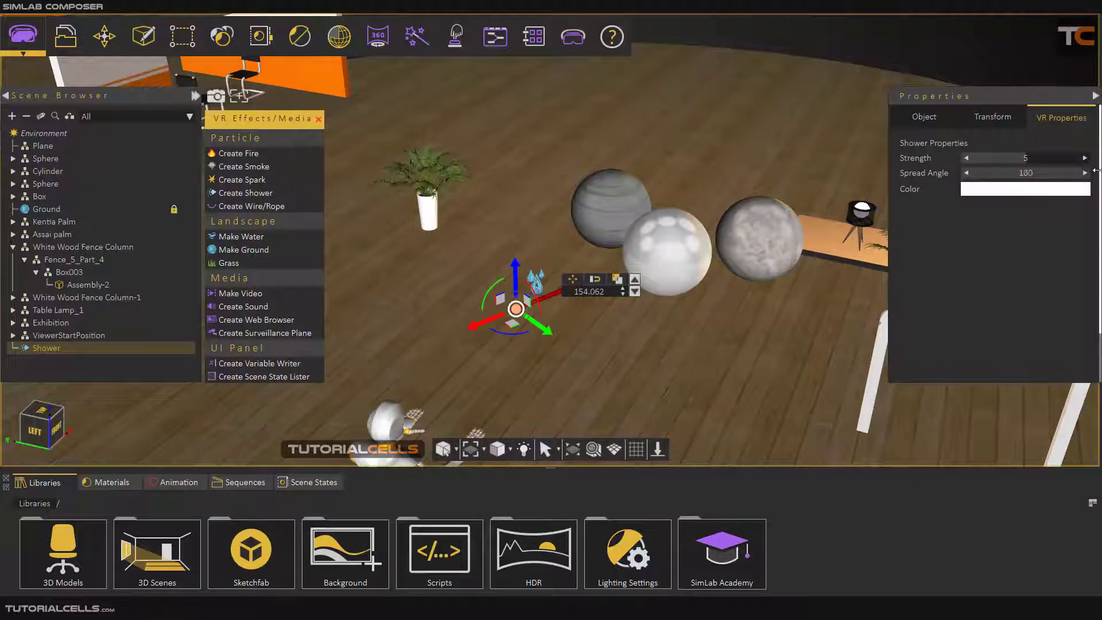
mouse_move(469, 403)
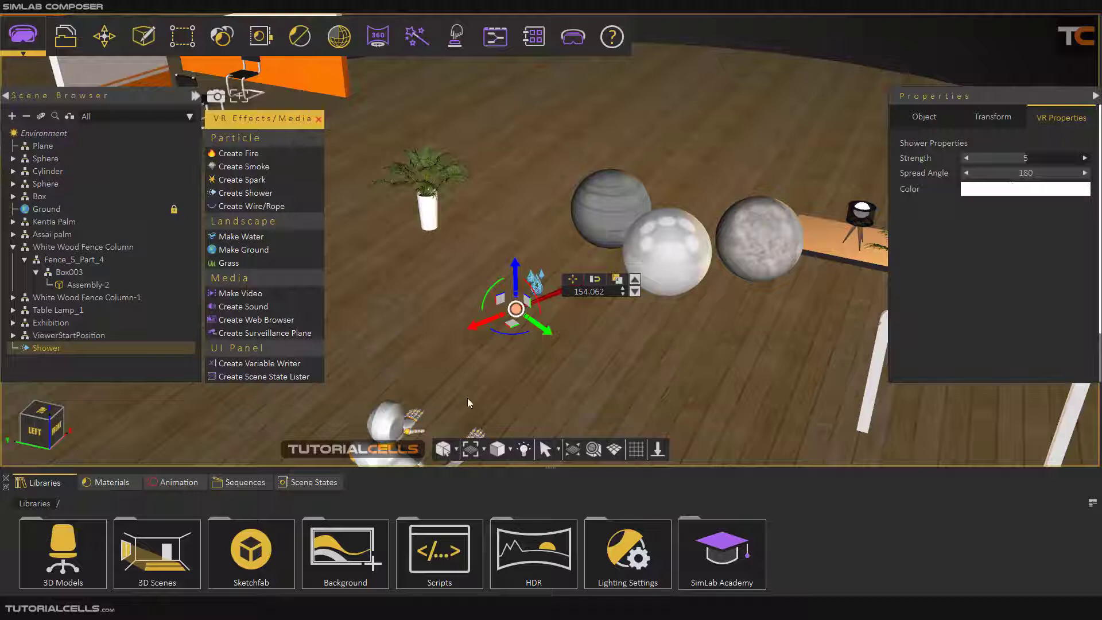
mouse_move(524, 331)
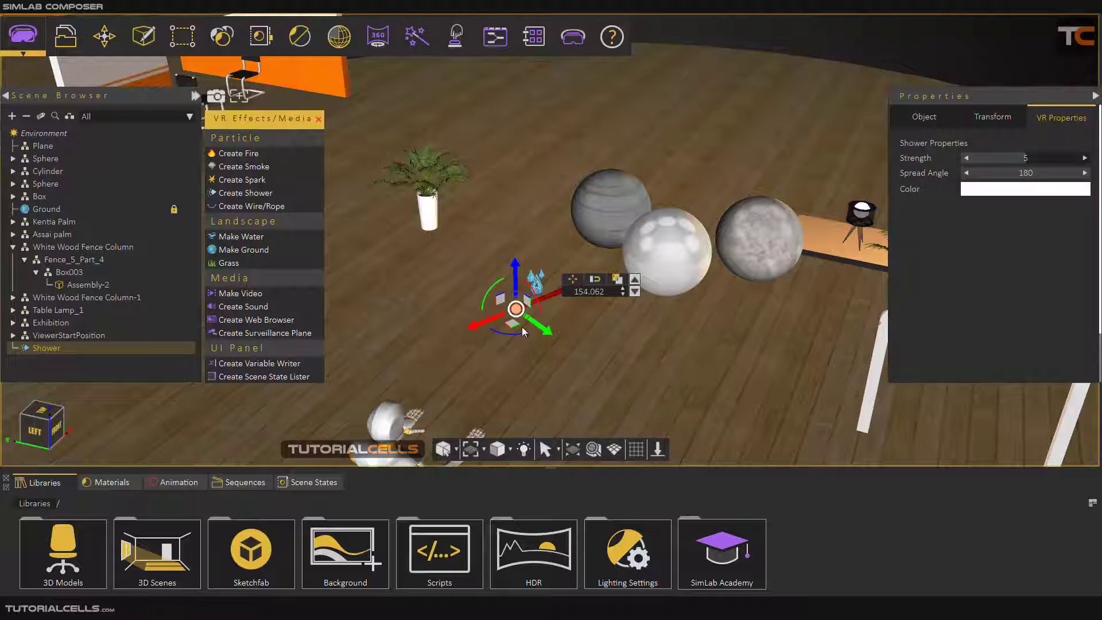
mouse_move(981, 192)
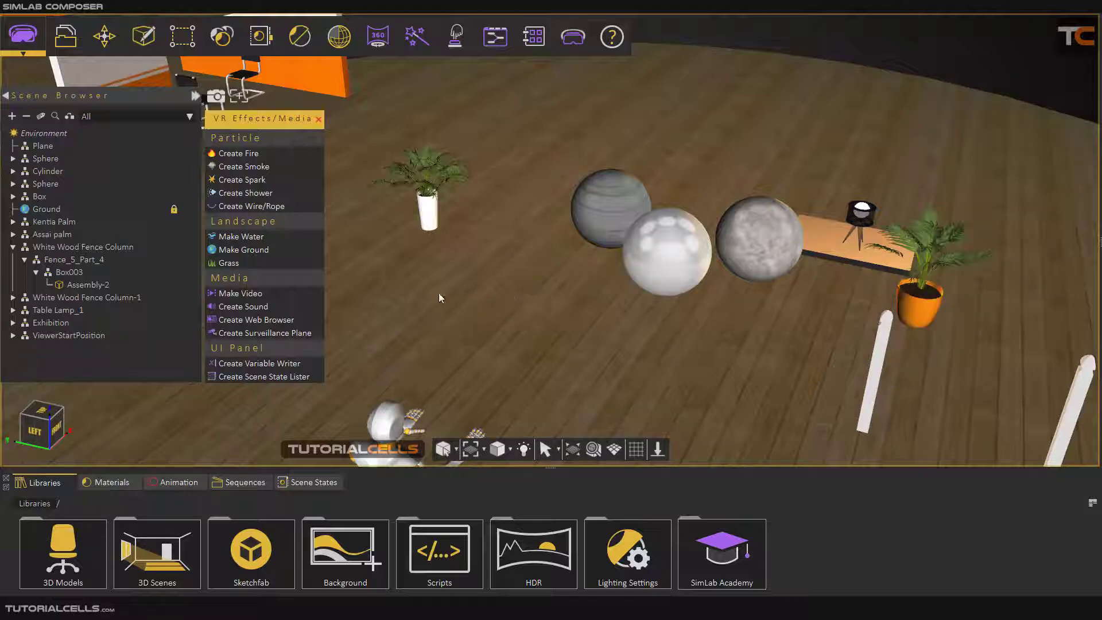
mouse_move(250, 210)
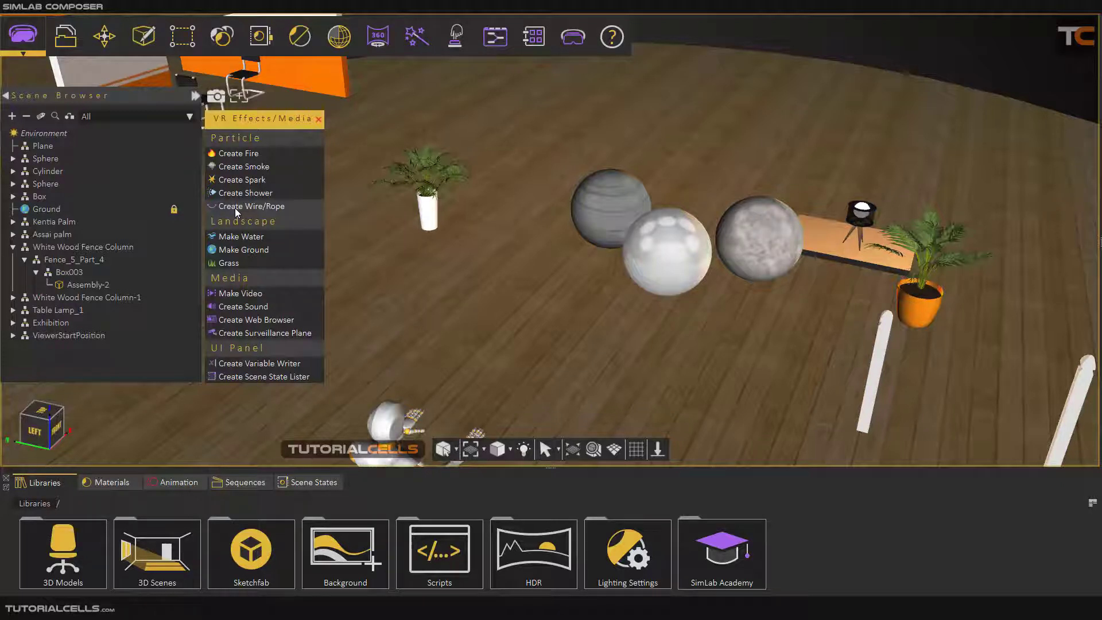
Add a Rope 2 Points and place Rope 2 Start and End atop the two fence posts.
left_click(250, 206)
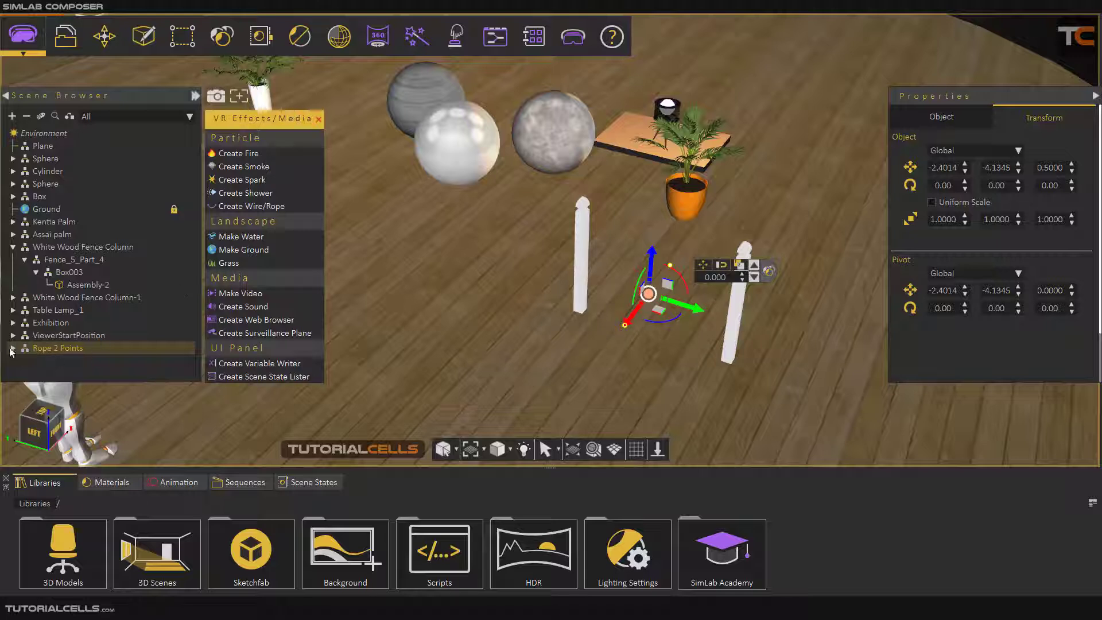
left_click(12, 335)
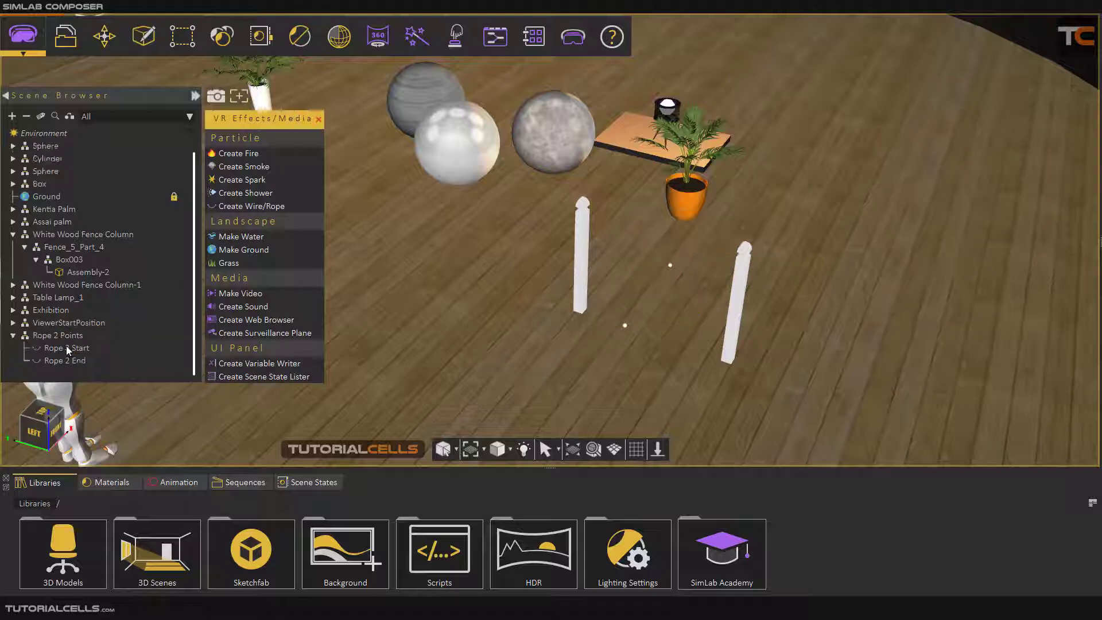
left_click(66, 348)
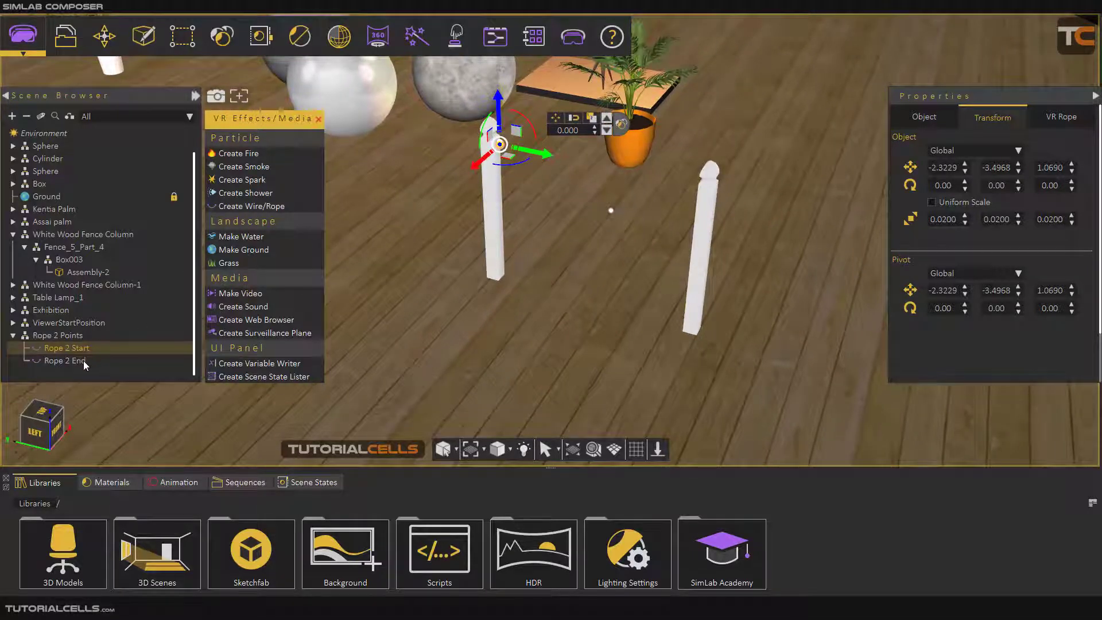
left_click(64, 361)
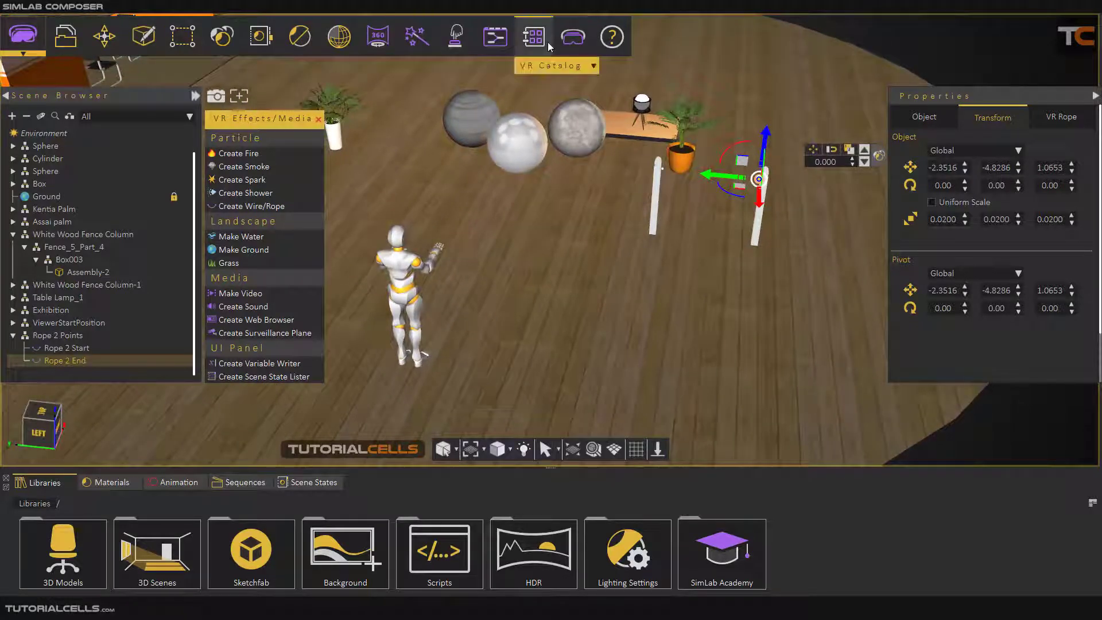
Preview the hanging rope in VR Viewer, decline saving, and leave the action Type at None.
left_click(534, 35)
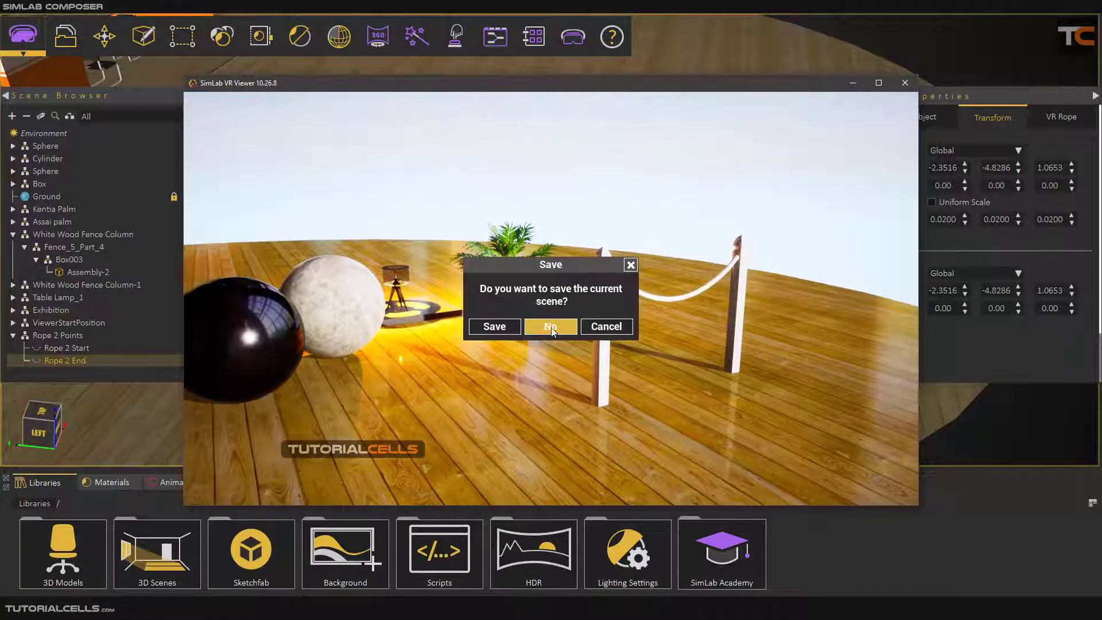
left_click(551, 327)
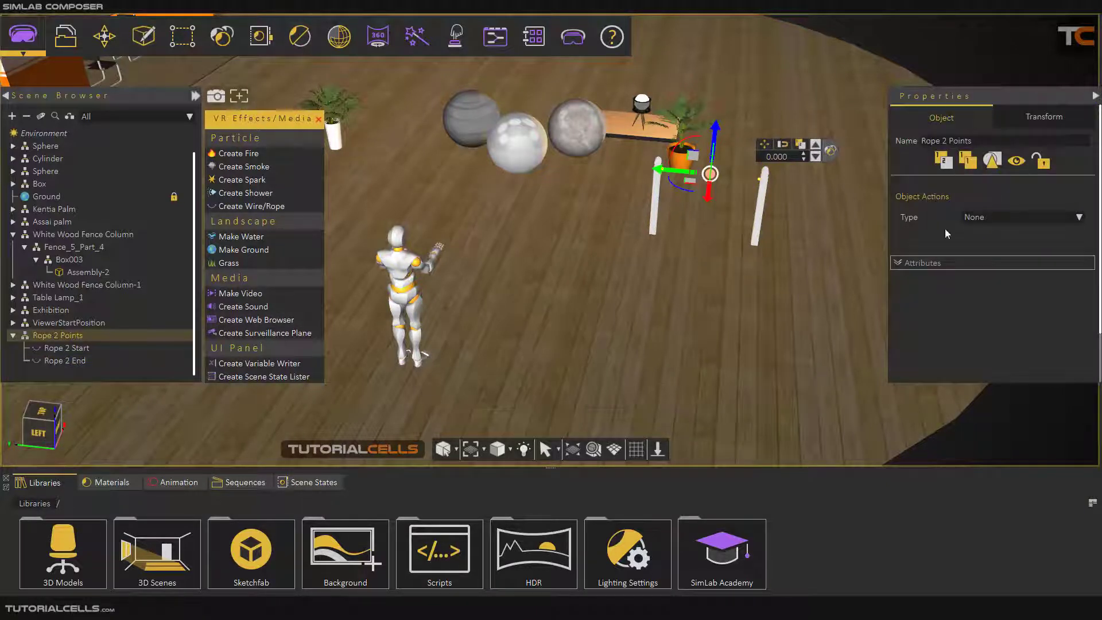
left_click(1022, 217)
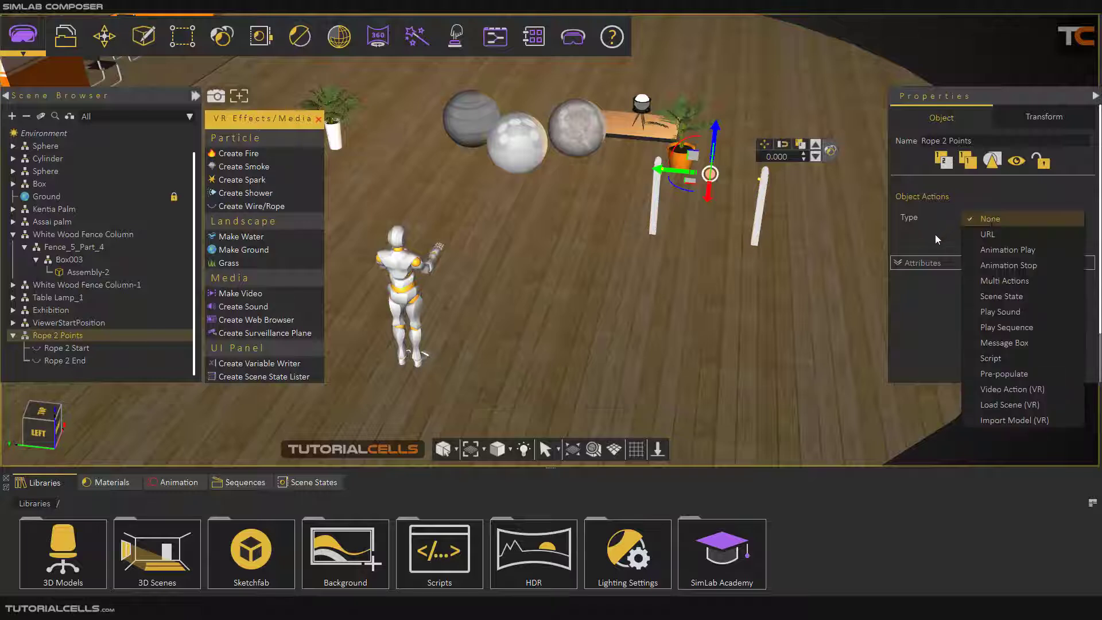
left_click(989, 219)
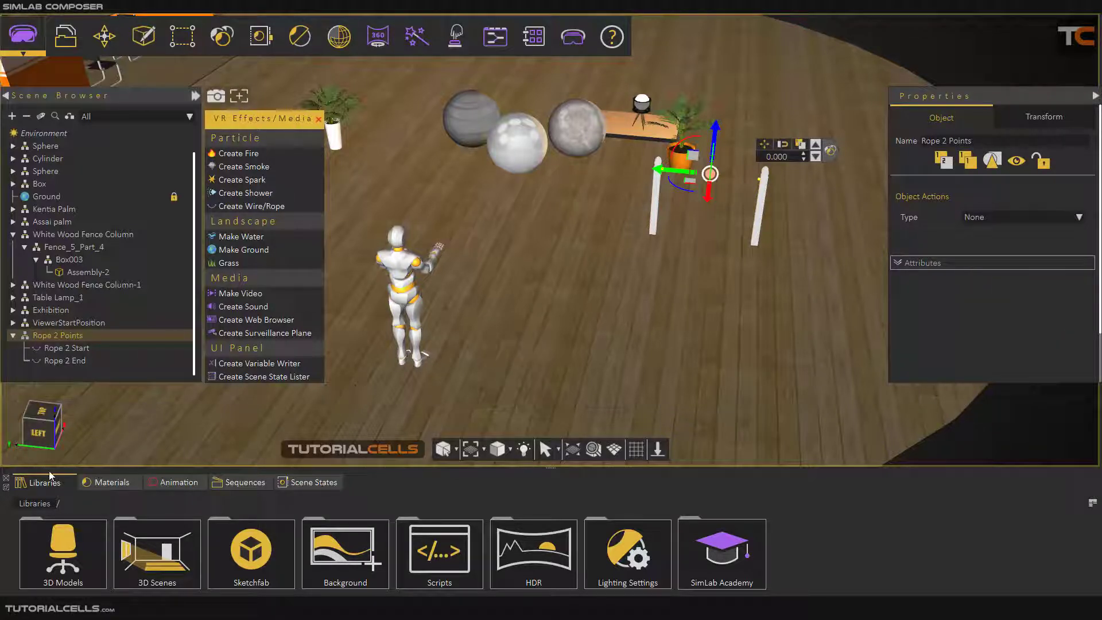
mouse_move(67, 565)
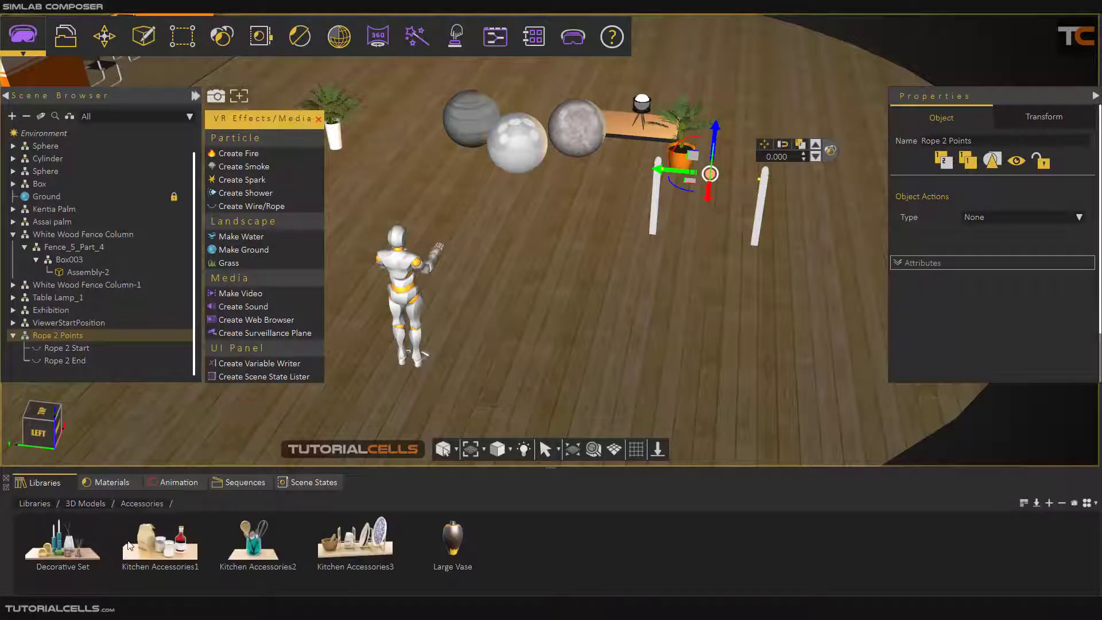
Return to the top of the Libraries panel and browse into a 3D Models category.
left_click(34, 504)
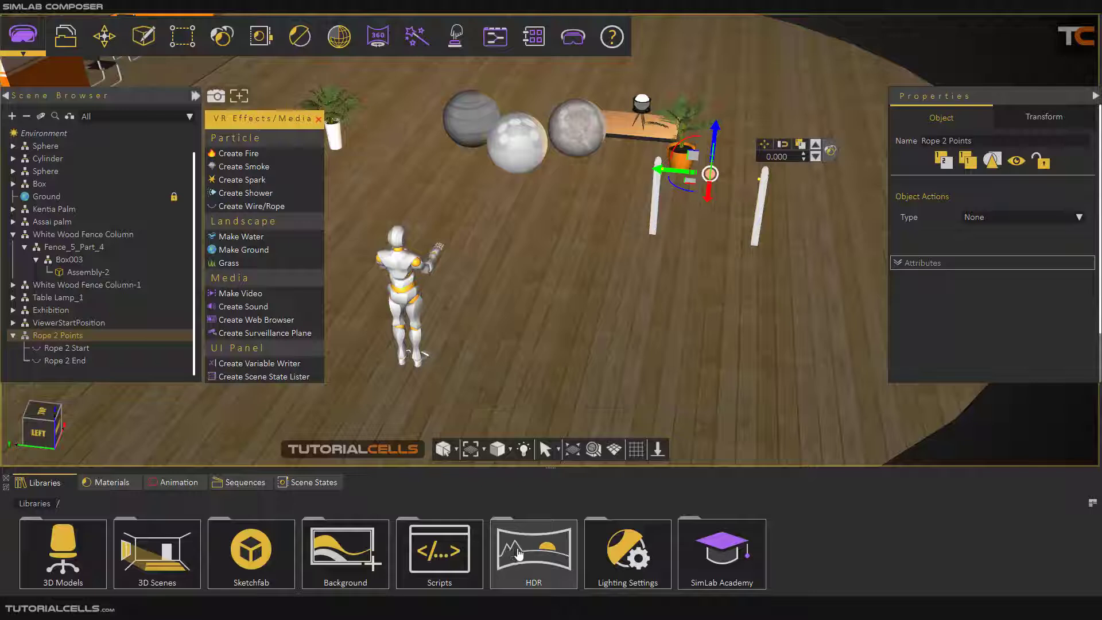
left_click(63, 554)
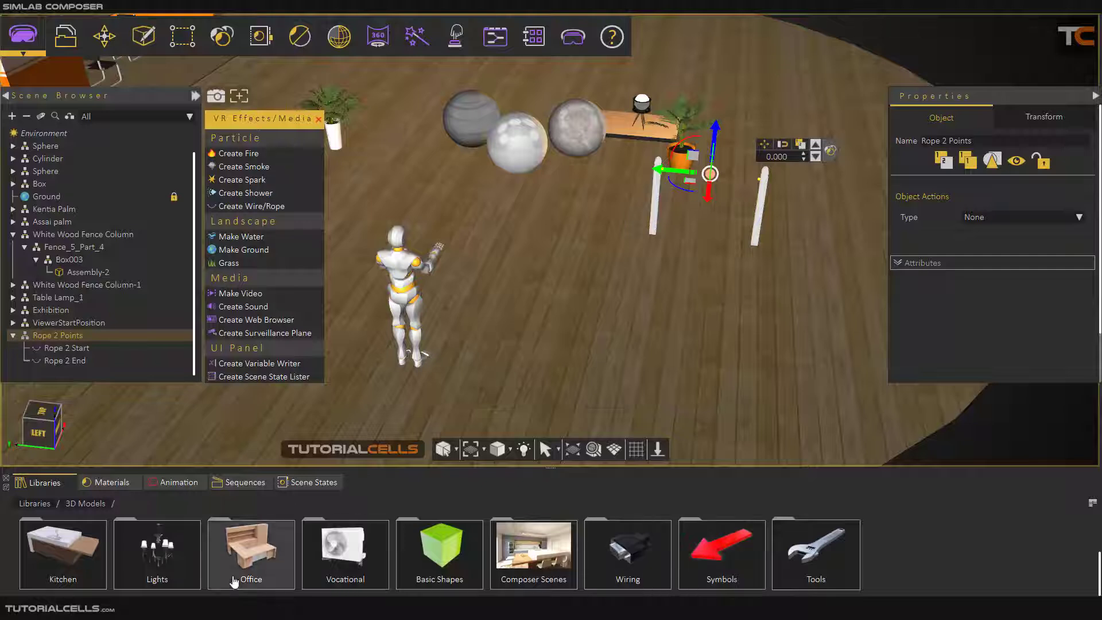
left_click(157, 554)
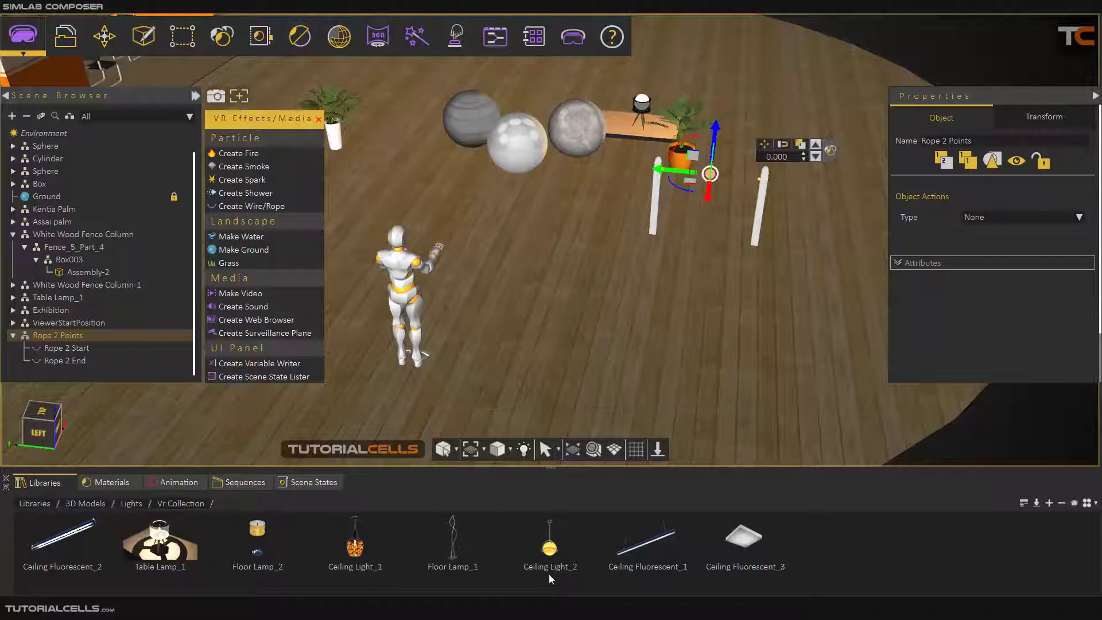
mouse_move(399, 540)
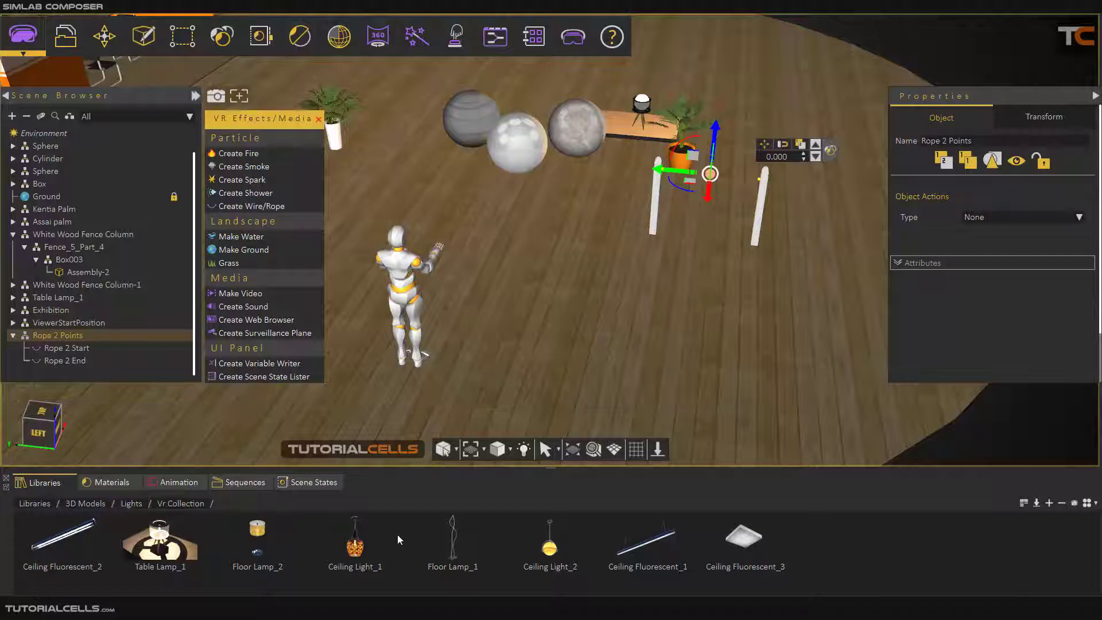
mouse_move(317, 555)
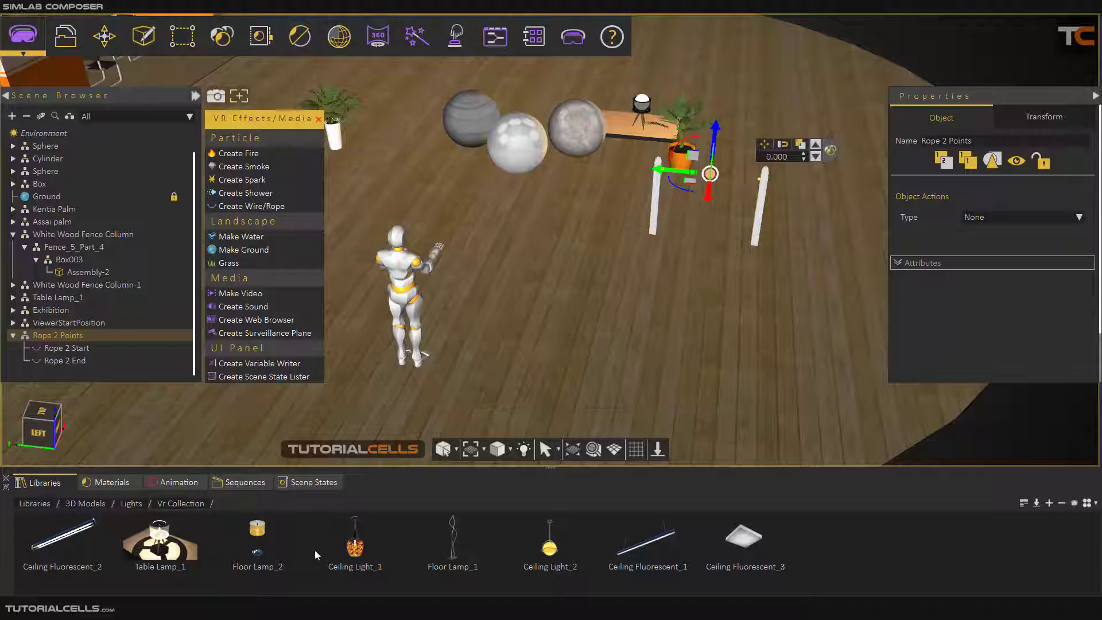
mouse_move(363, 535)
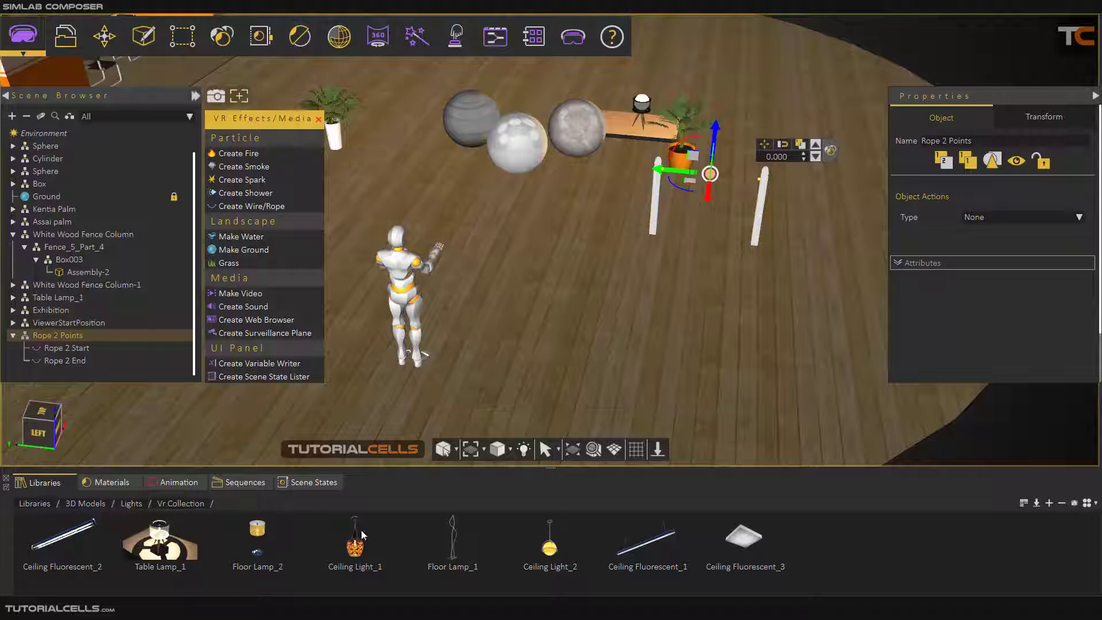
mouse_move(633, 549)
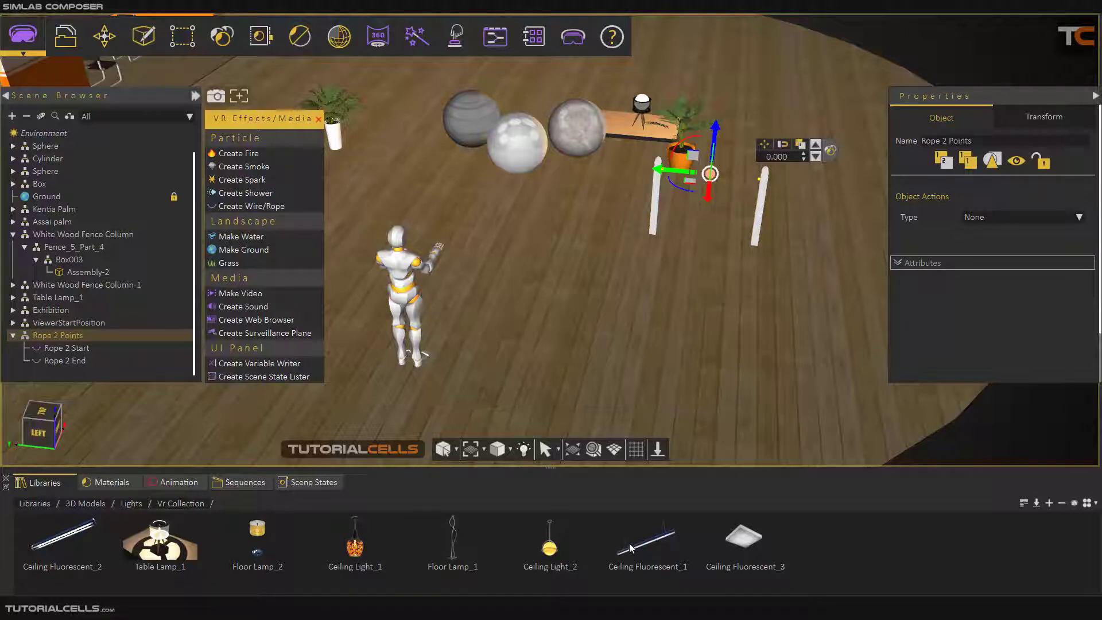
mouse_move(96, 540)
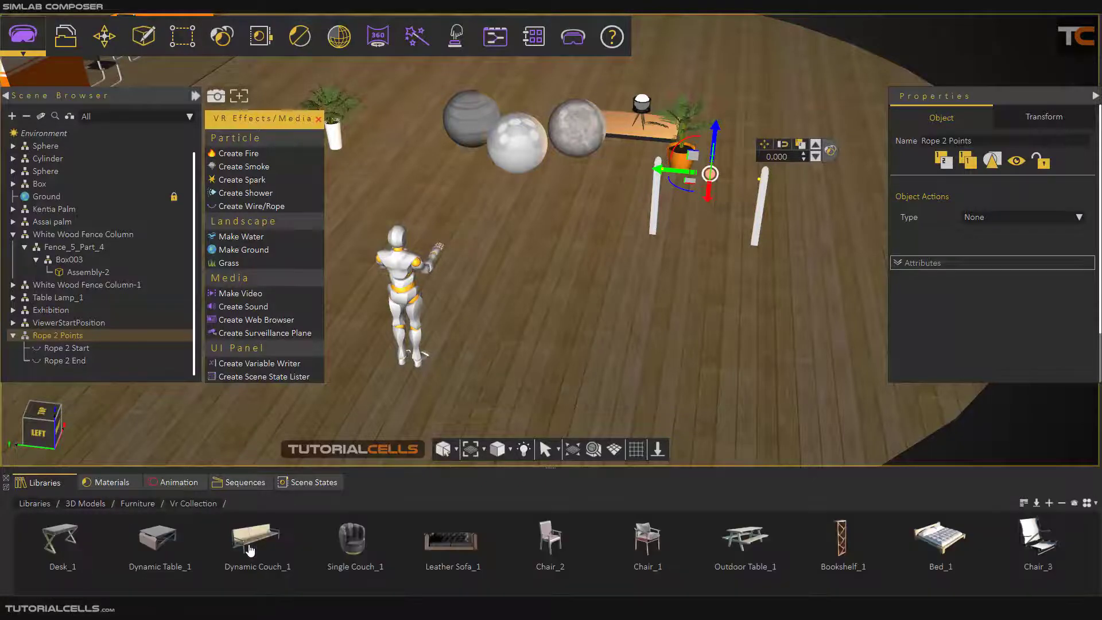
mouse_move(811, 533)
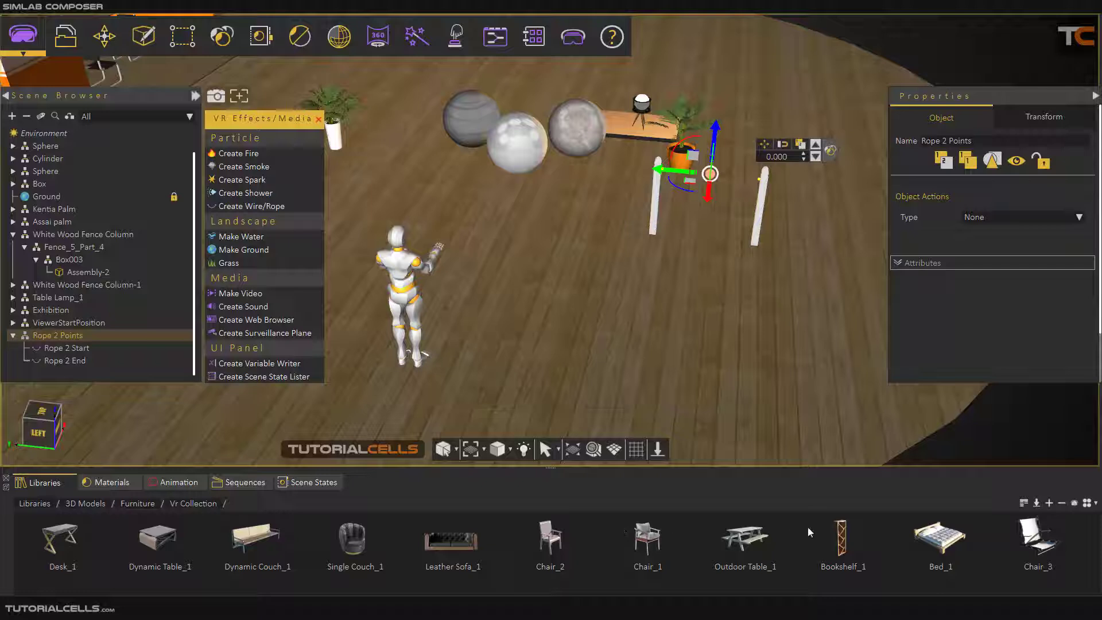
mouse_move(683, 547)
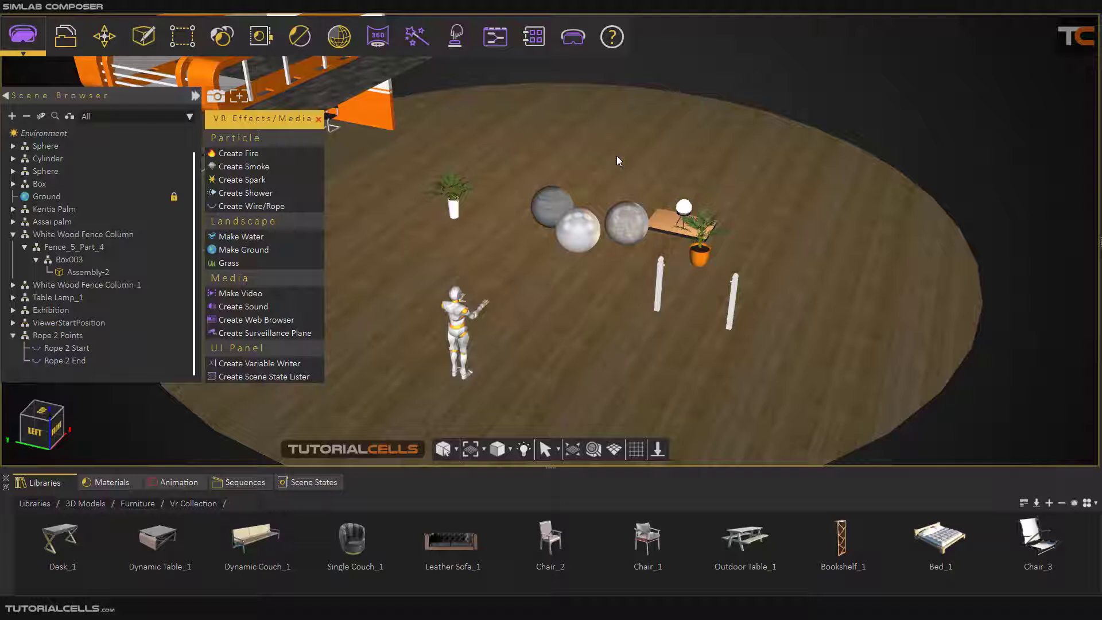
mouse_move(533, 287)
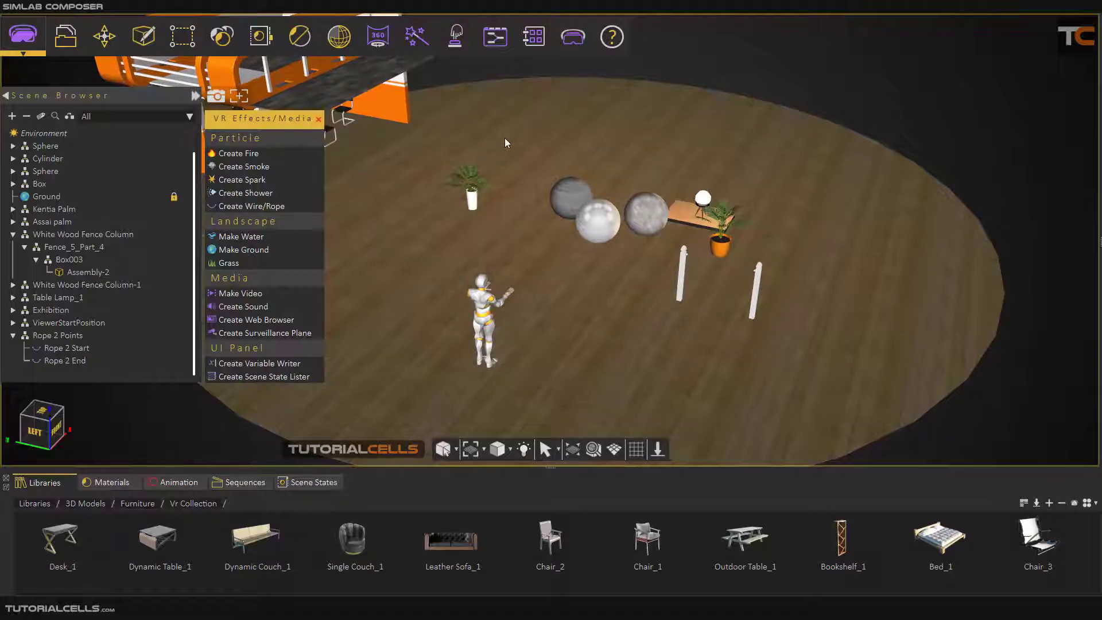
mouse_move(391, 413)
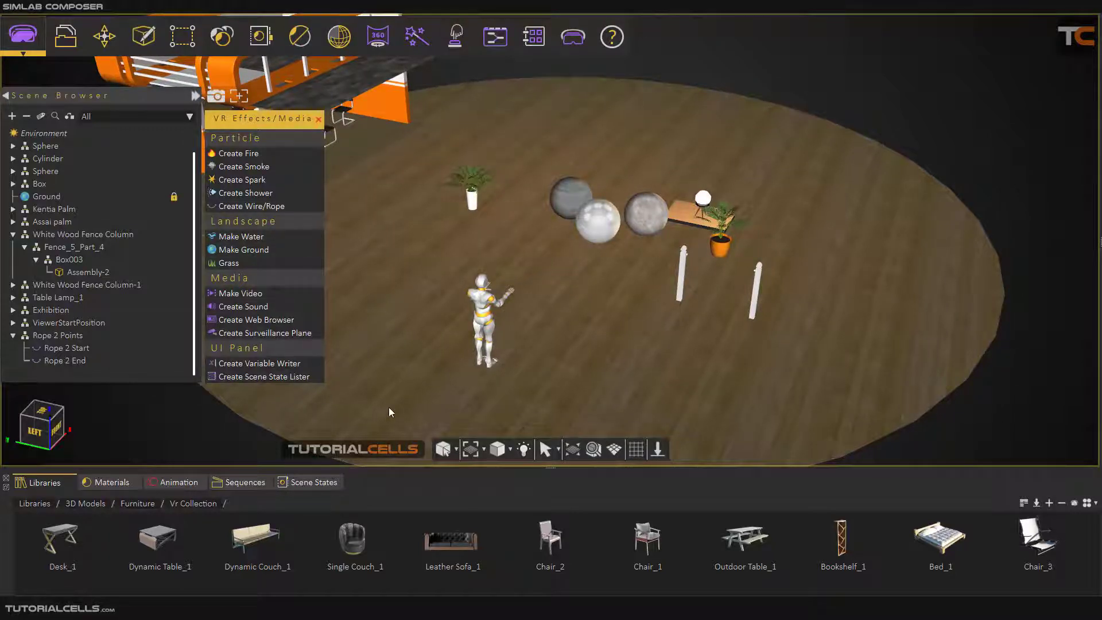